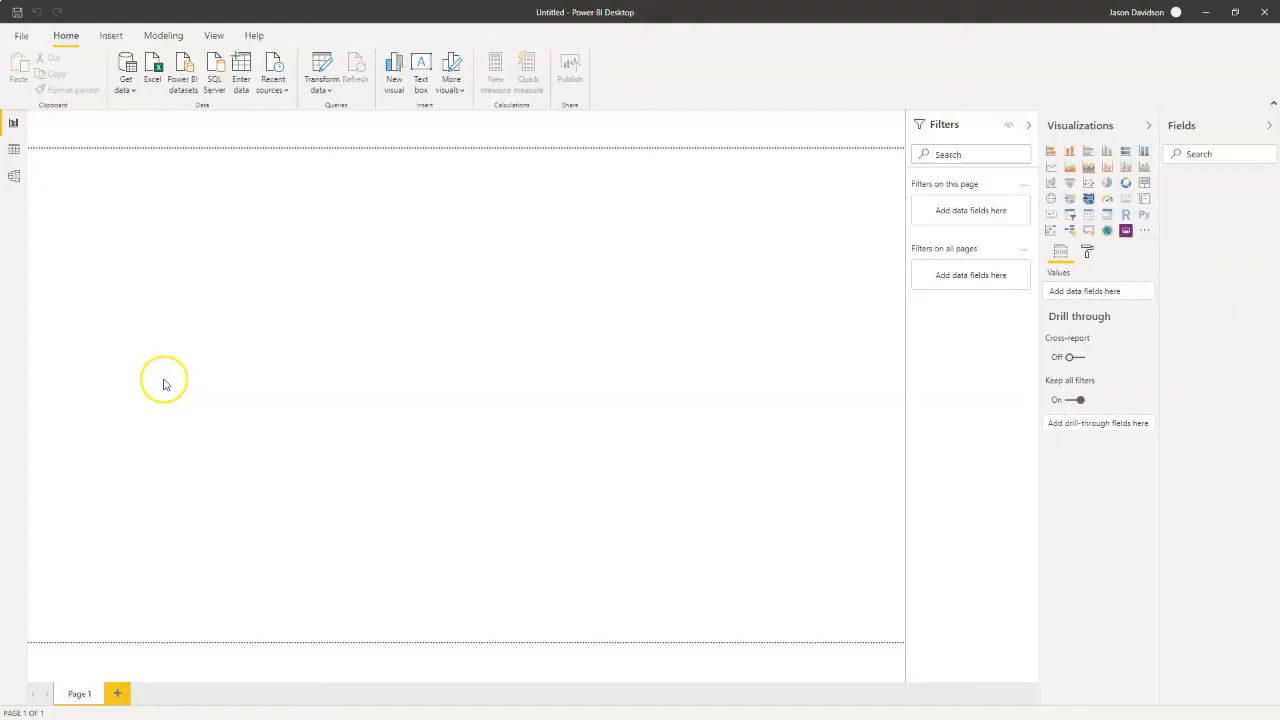
- Load the WorkOrders Excel workbook's table into the report via Get Data
{"action": "left_click", "coordinate": [126, 70]}
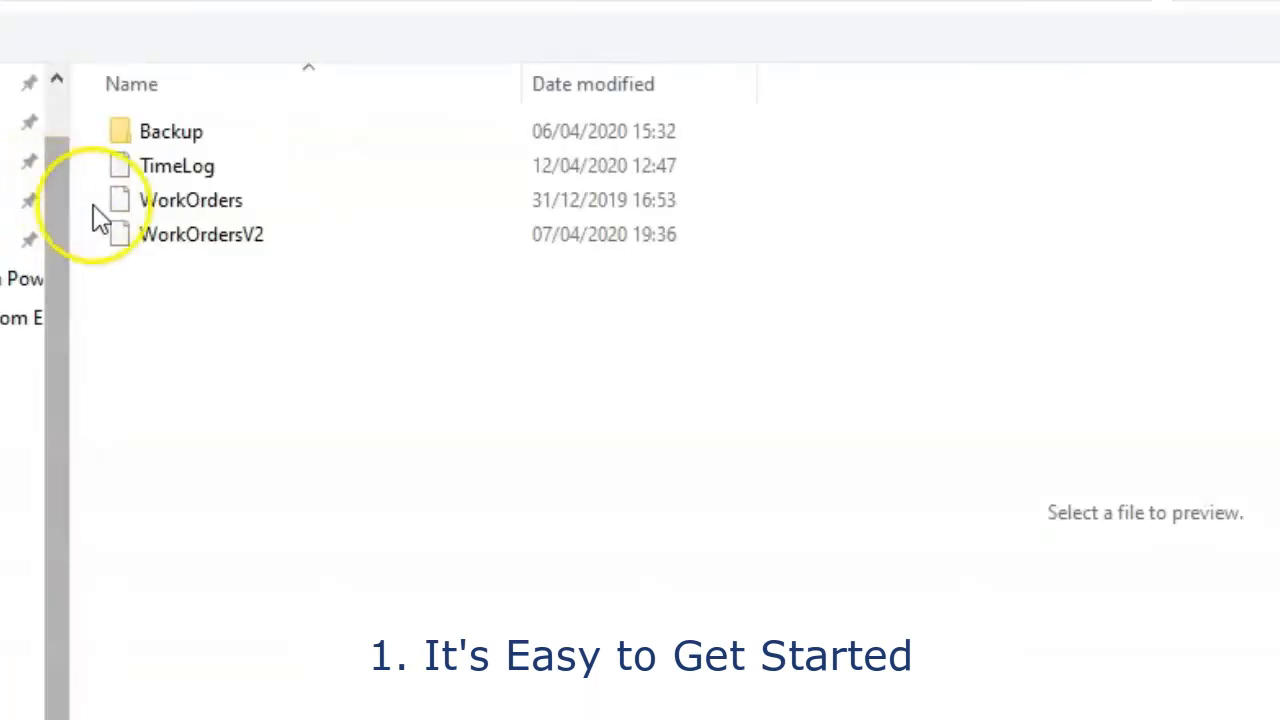
{"action": "left_click", "coordinate": [202, 234]}
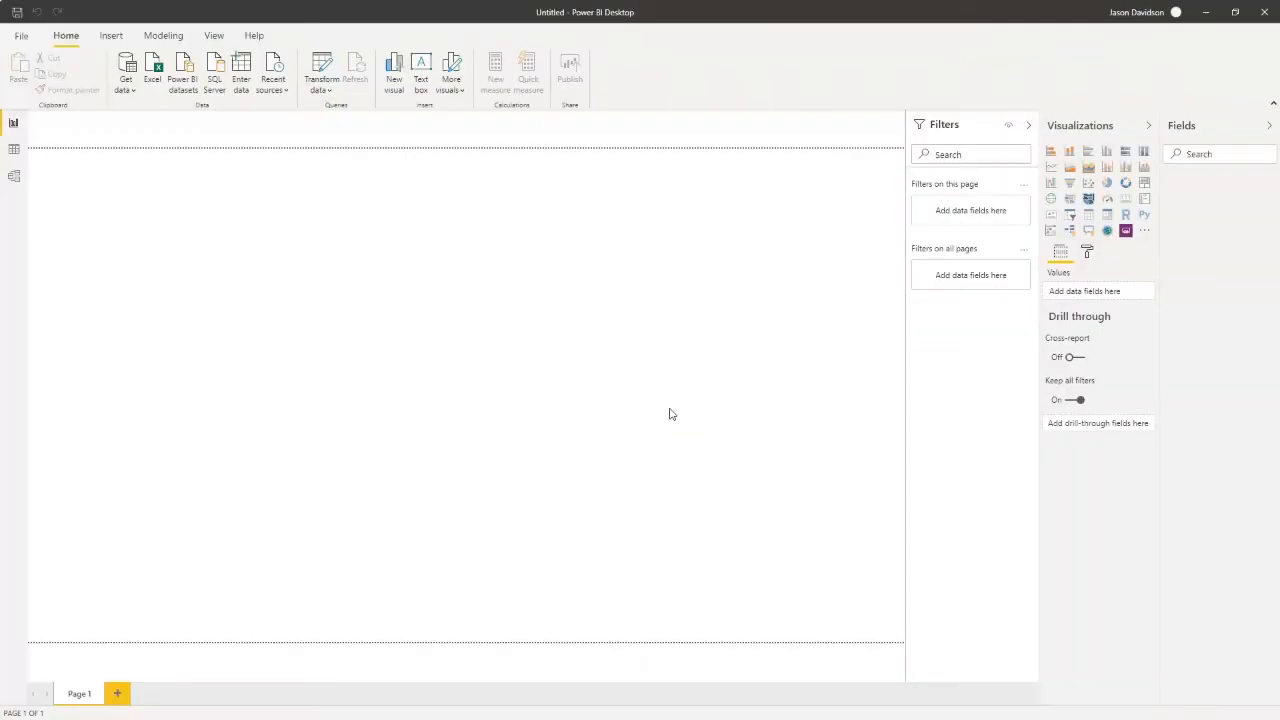
{"action": "left_click", "coordinate": [152, 68]}
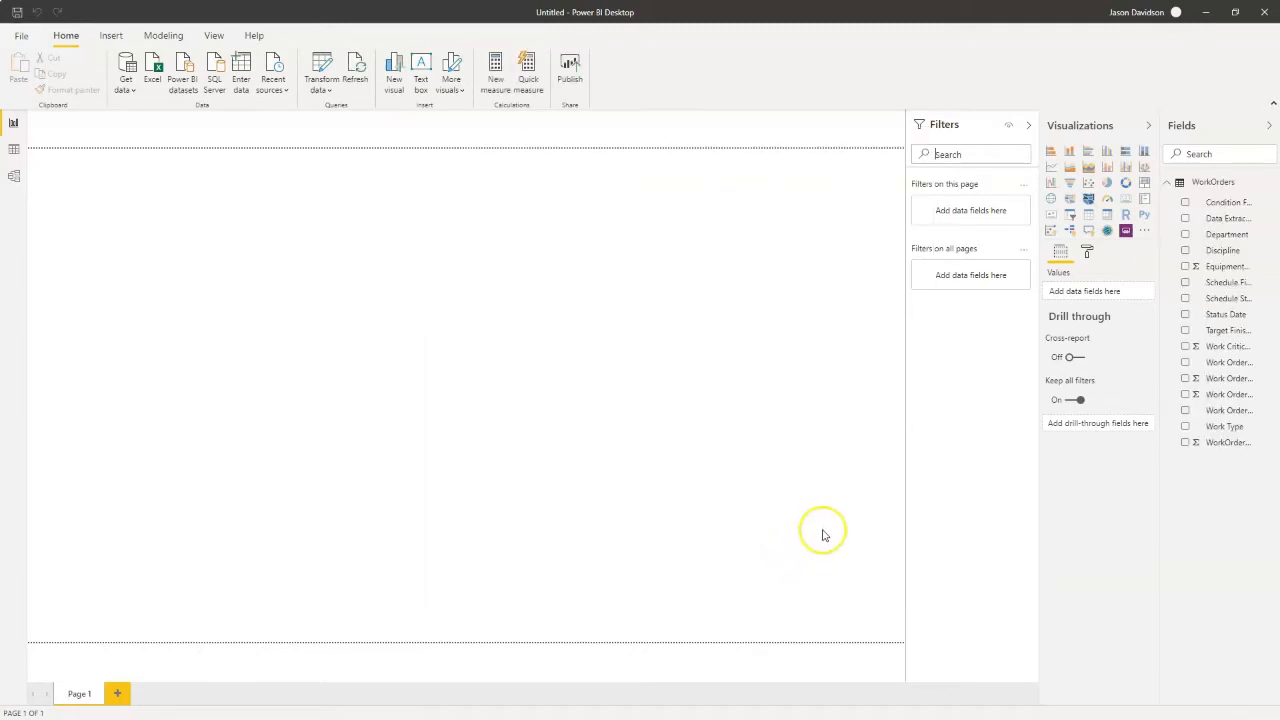
{"action": "mouse_move", "coordinate": [1070, 152]}
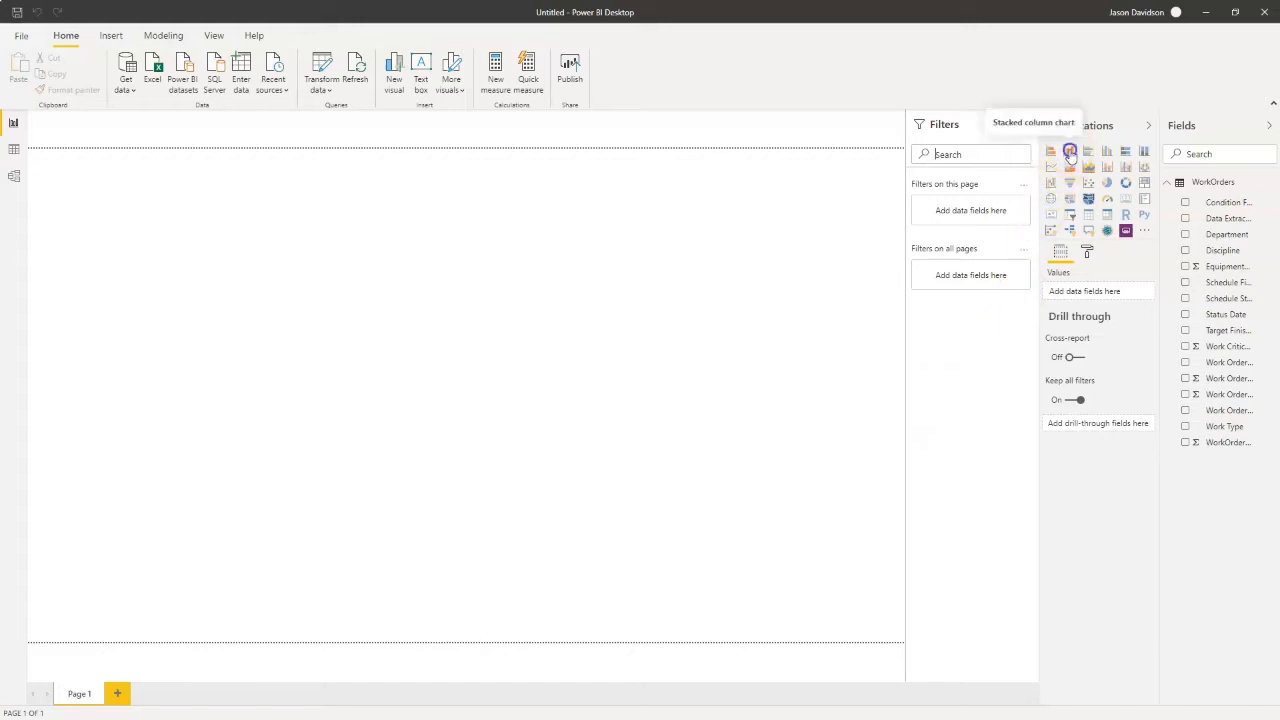
- Add a chart counting WorkOrderKey by Work Type and show it as stacked bars
{"action": "left_click", "coordinate": [1070, 152]}
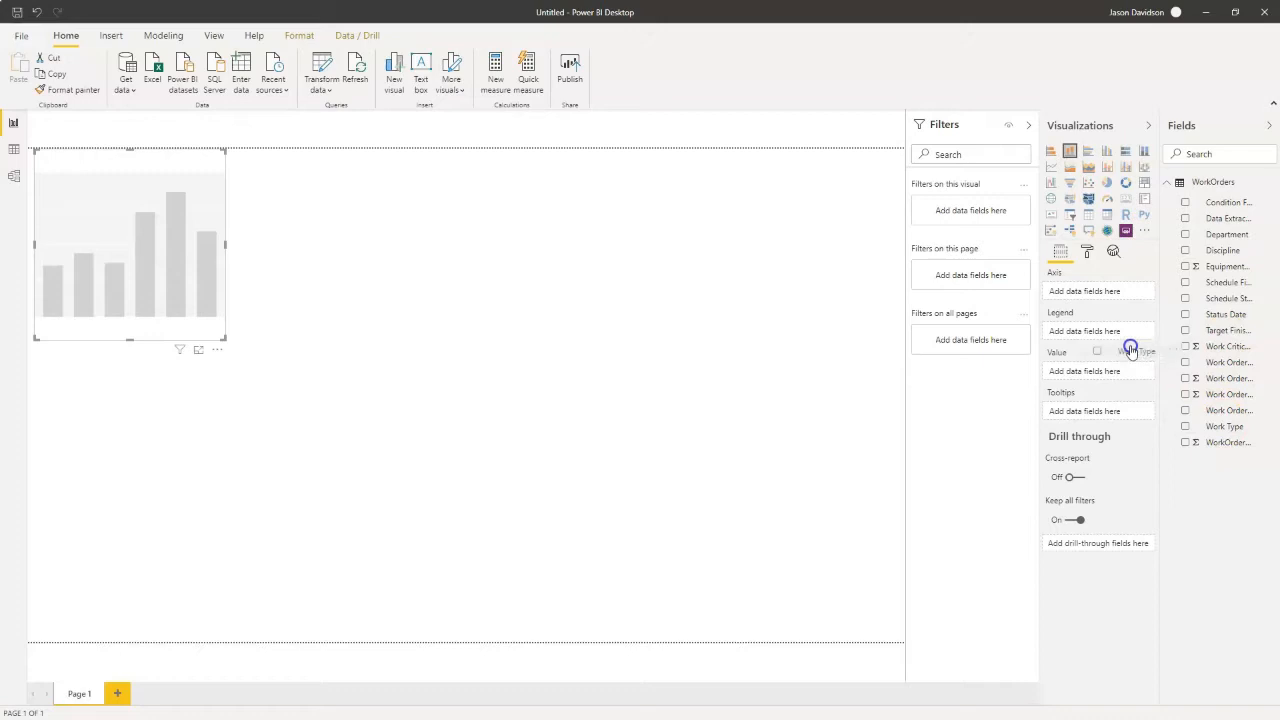
{"action": "left_click", "coordinate": [1184, 426]}
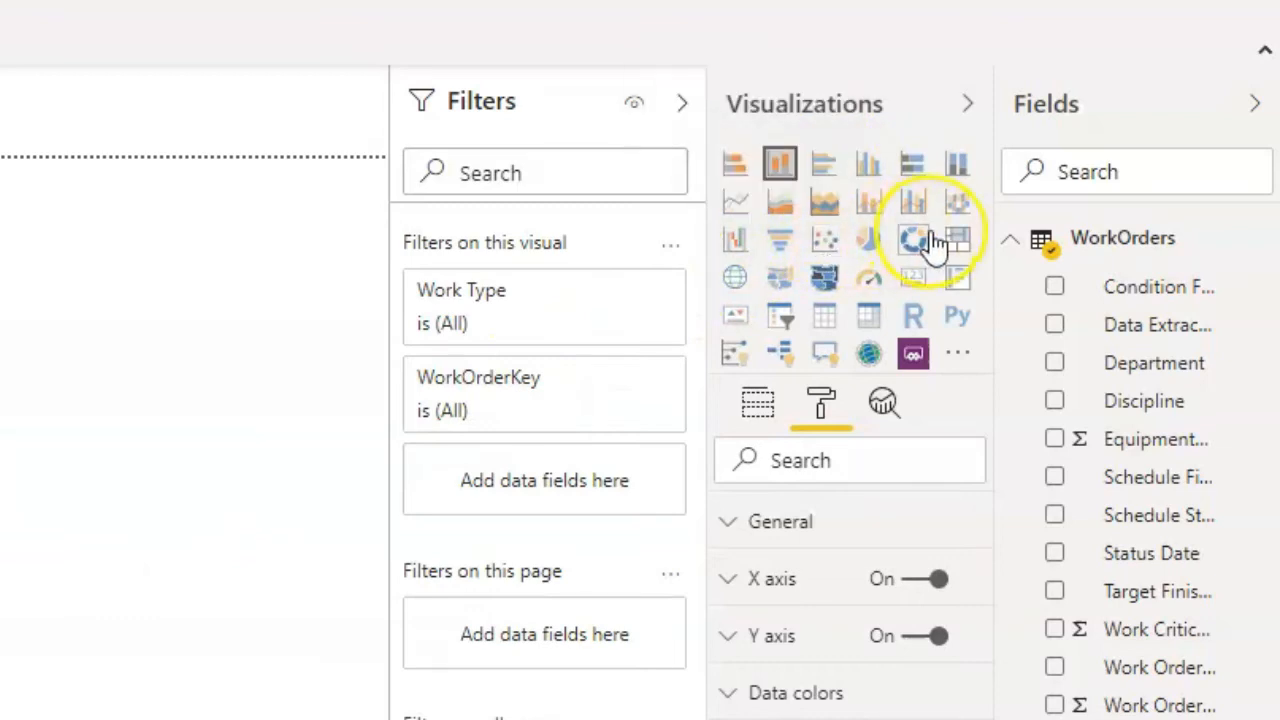
{"action": "mouse_move", "coordinate": [824, 316]}
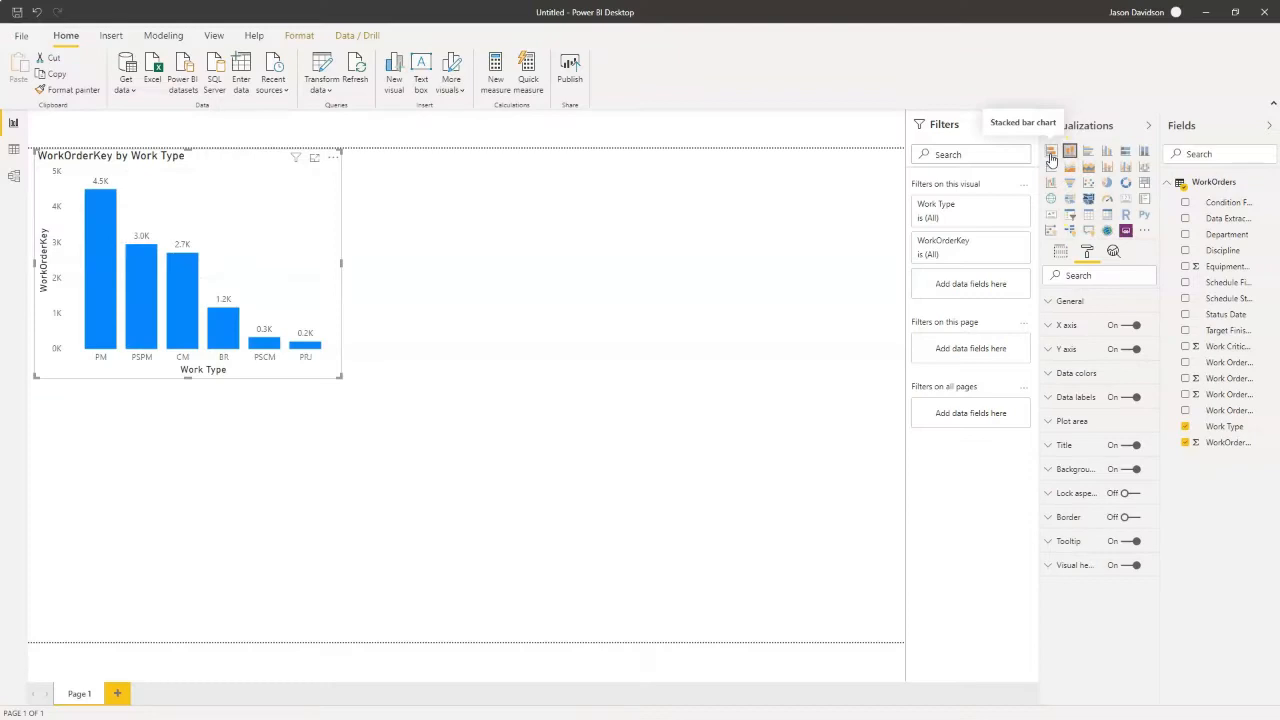
{"action": "left_click", "coordinate": [1052, 152]}
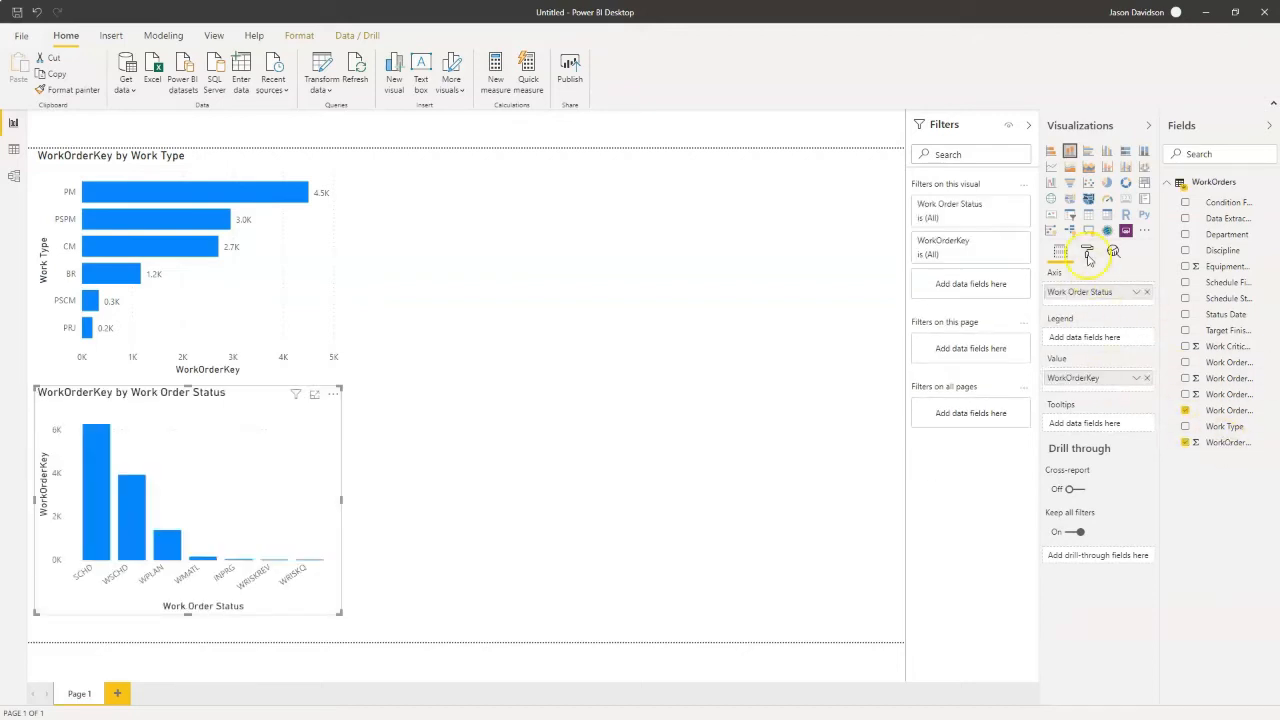
- Add a second column chart counting work orders by Work Order Status
{"action": "left_click", "coordinate": [1088, 252]}
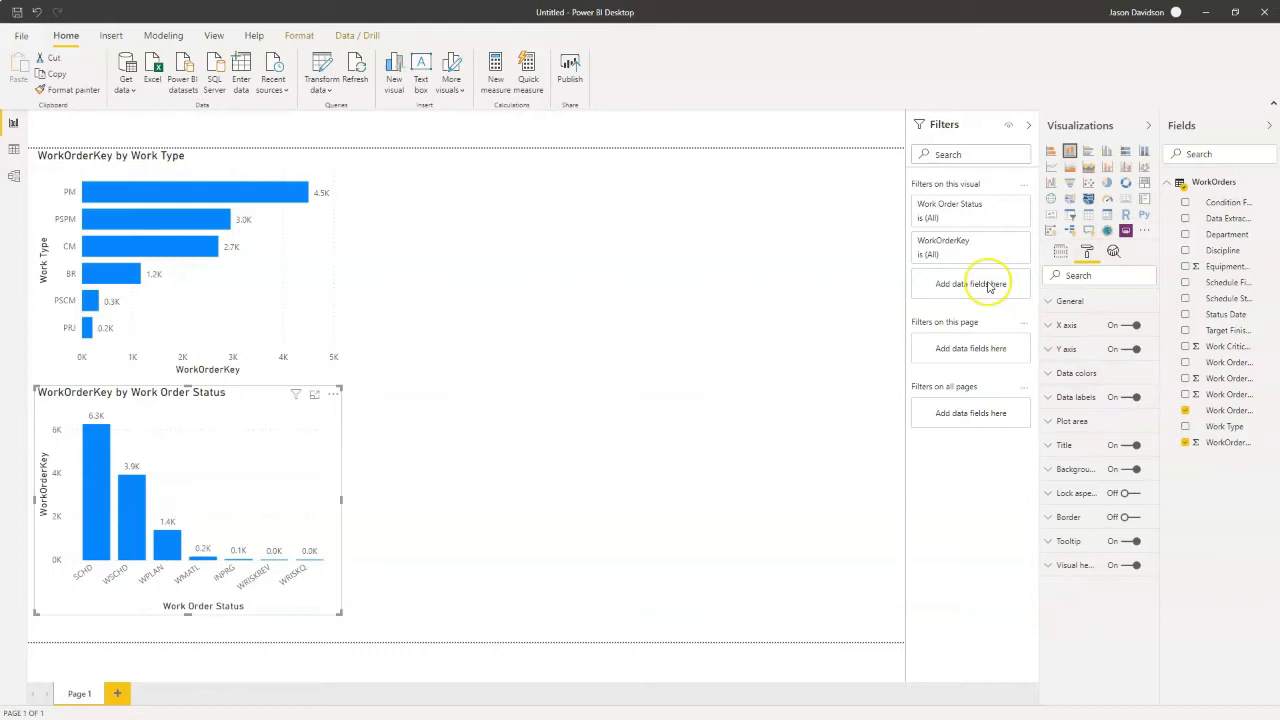
{"action": "left_click", "coordinate": [1144, 232]}
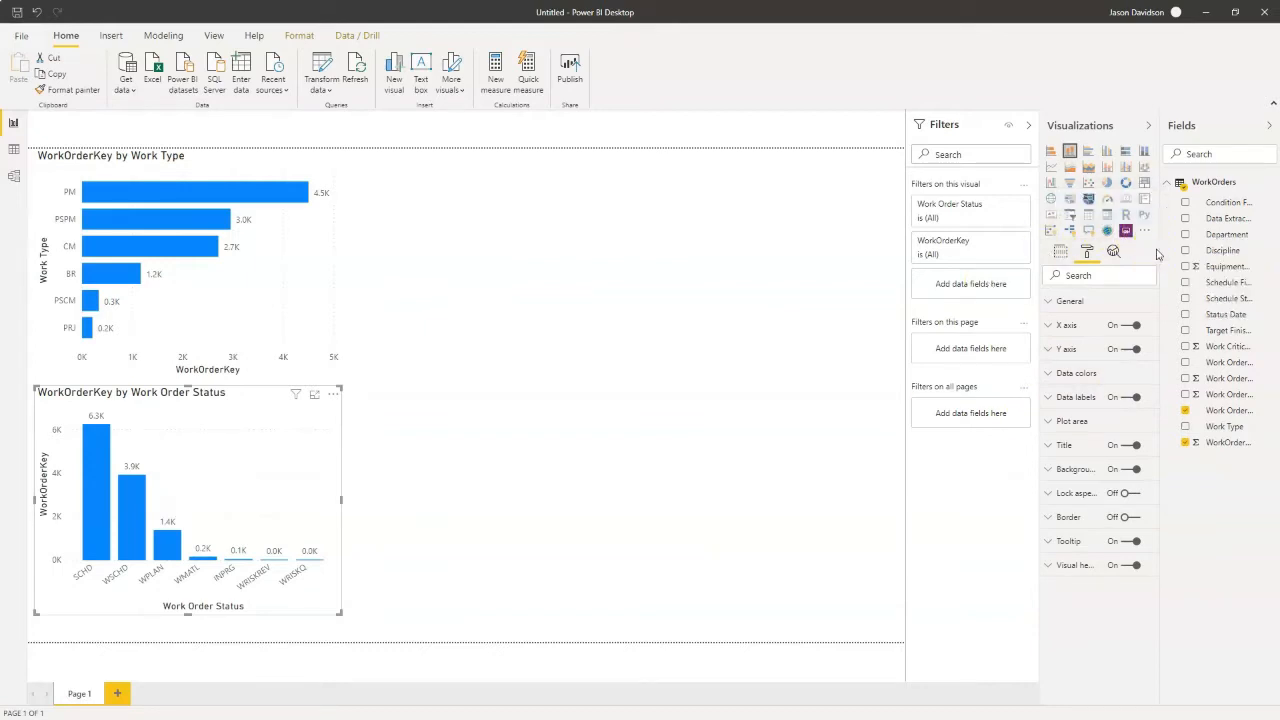
{"action": "mouse_move", "coordinate": [1144, 258]}
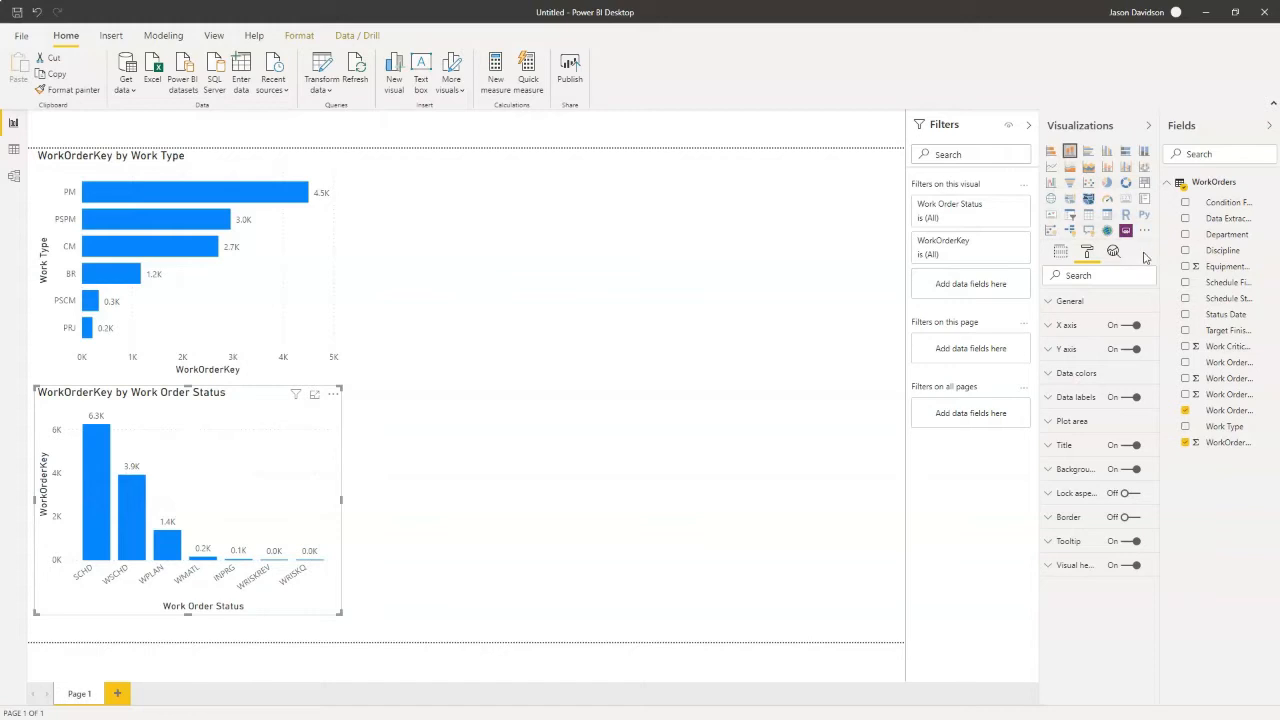
{"action": "left_click", "coordinate": [1144, 230]}
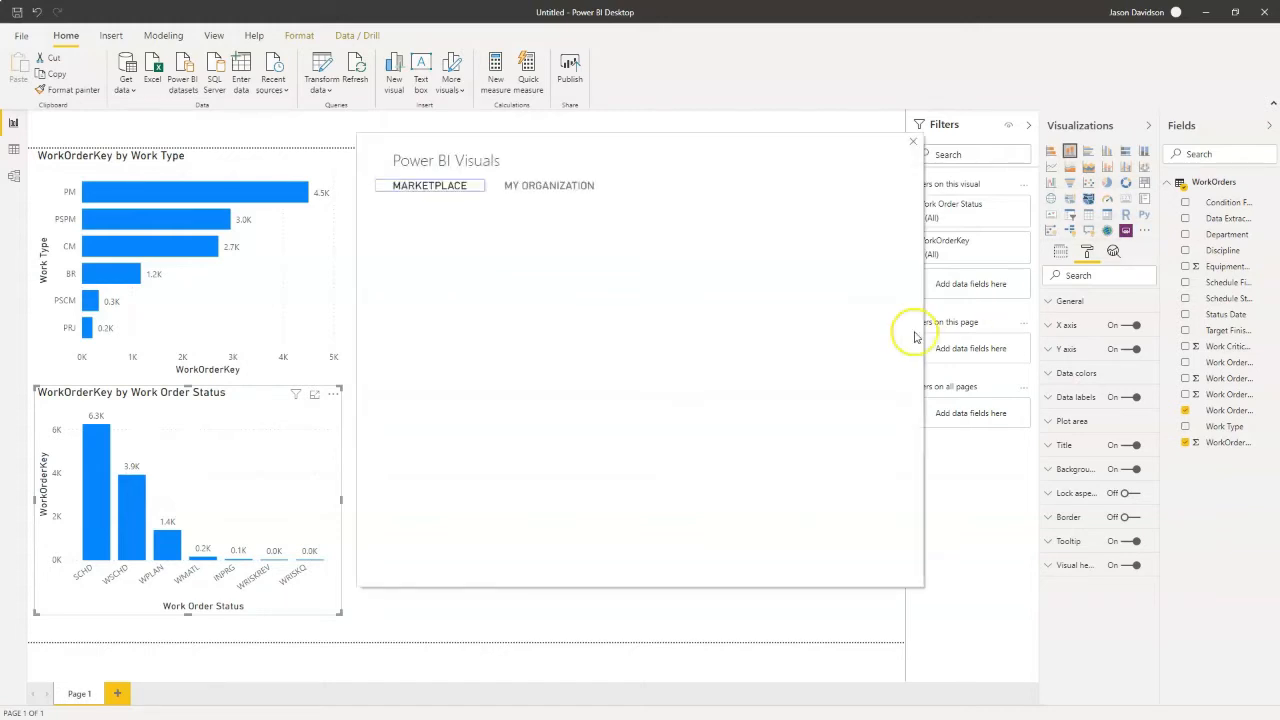
{"action": "left_click", "coordinate": [428, 184]}
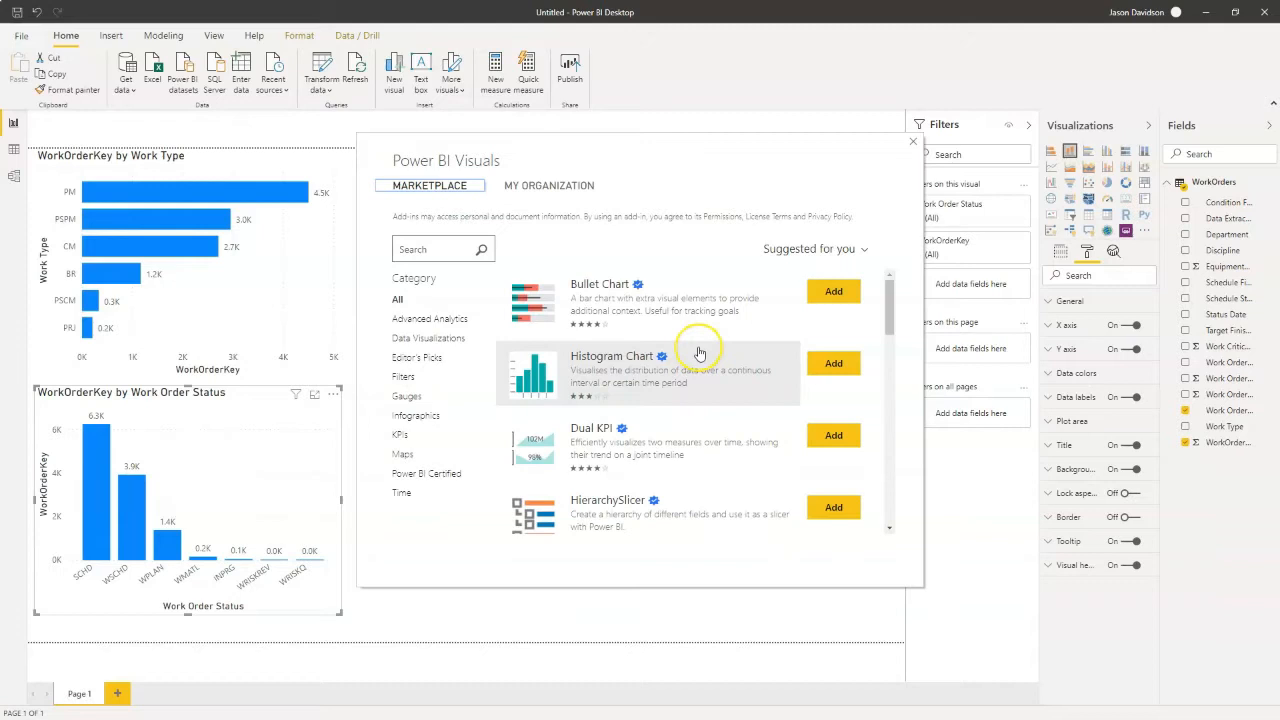
{"action": "scroll", "scroll_direction": "down", "scroll_amount": 3}
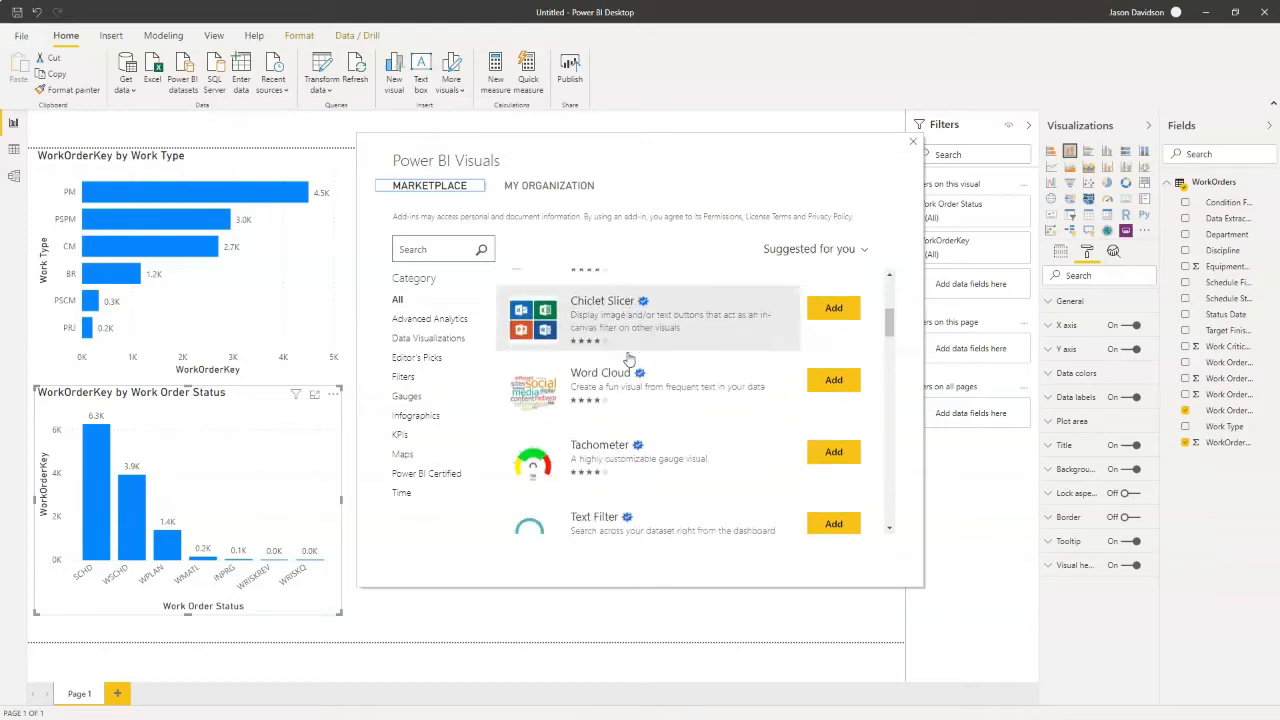
{"action": "scroll", "scroll_direction": "down", "scroll_amount": 3}
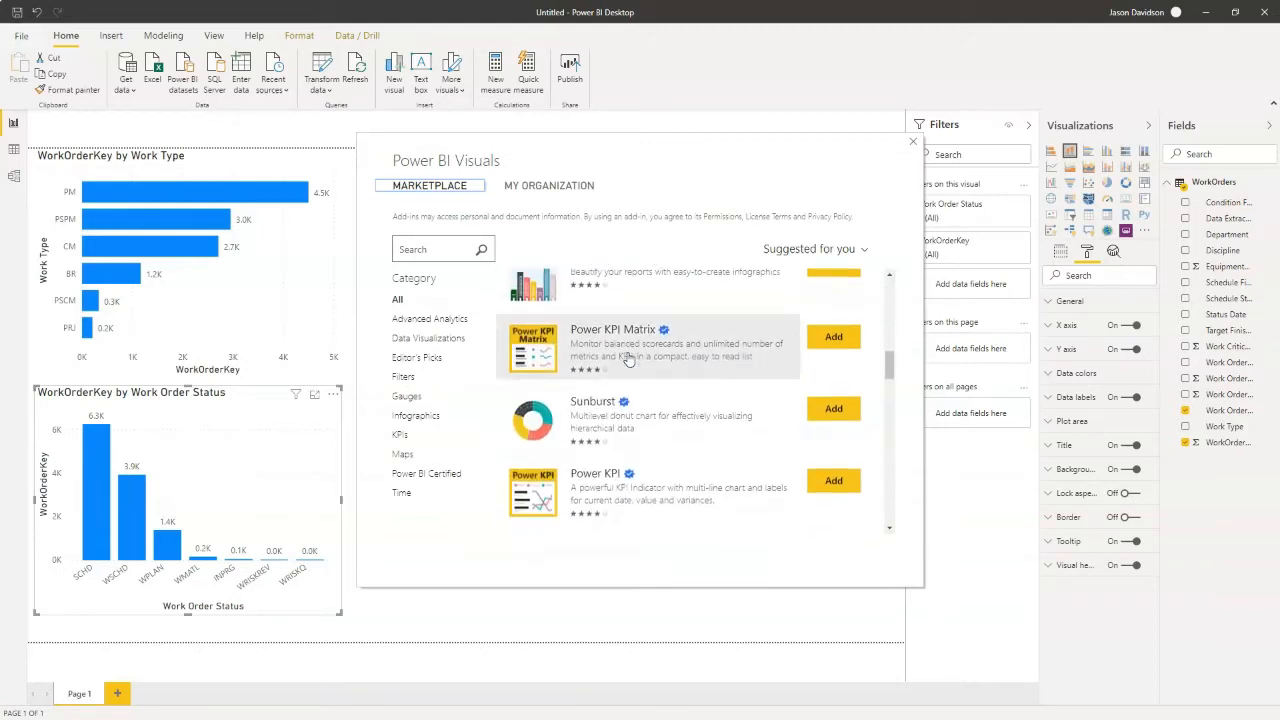
{"action": "left_click", "coordinate": [912, 140]}
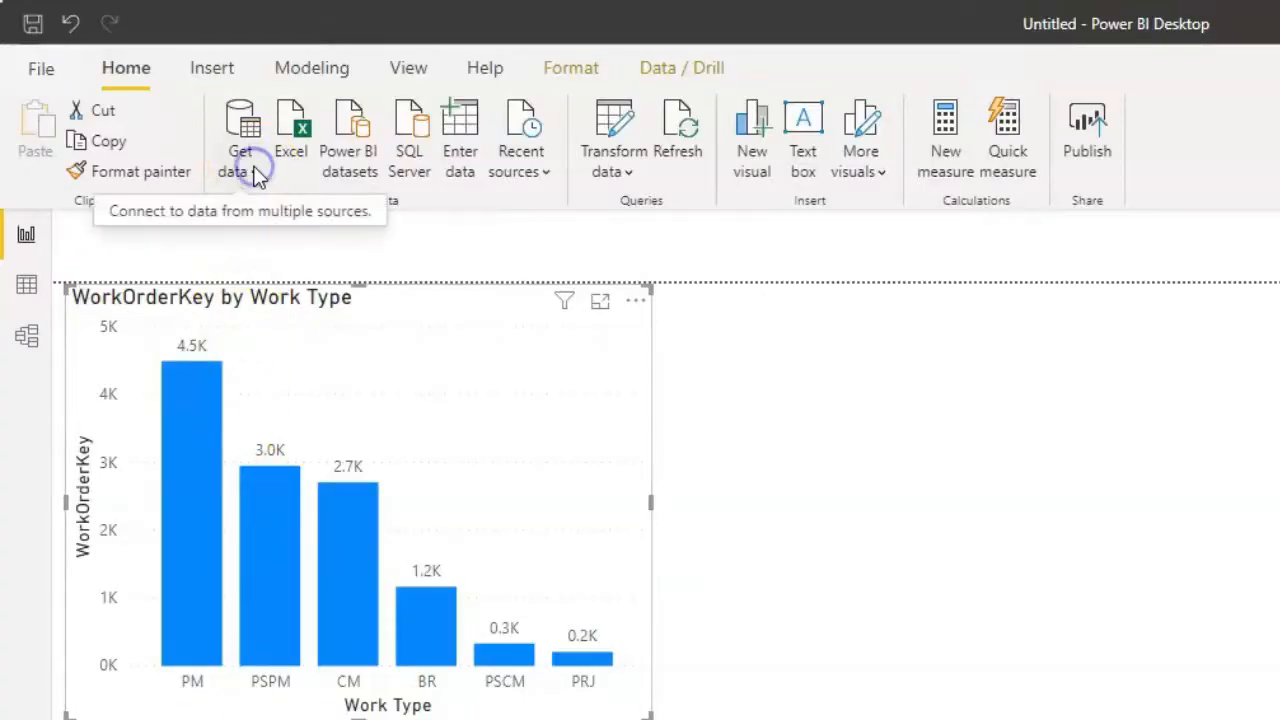
{"action": "left_click", "coordinate": [238, 136]}
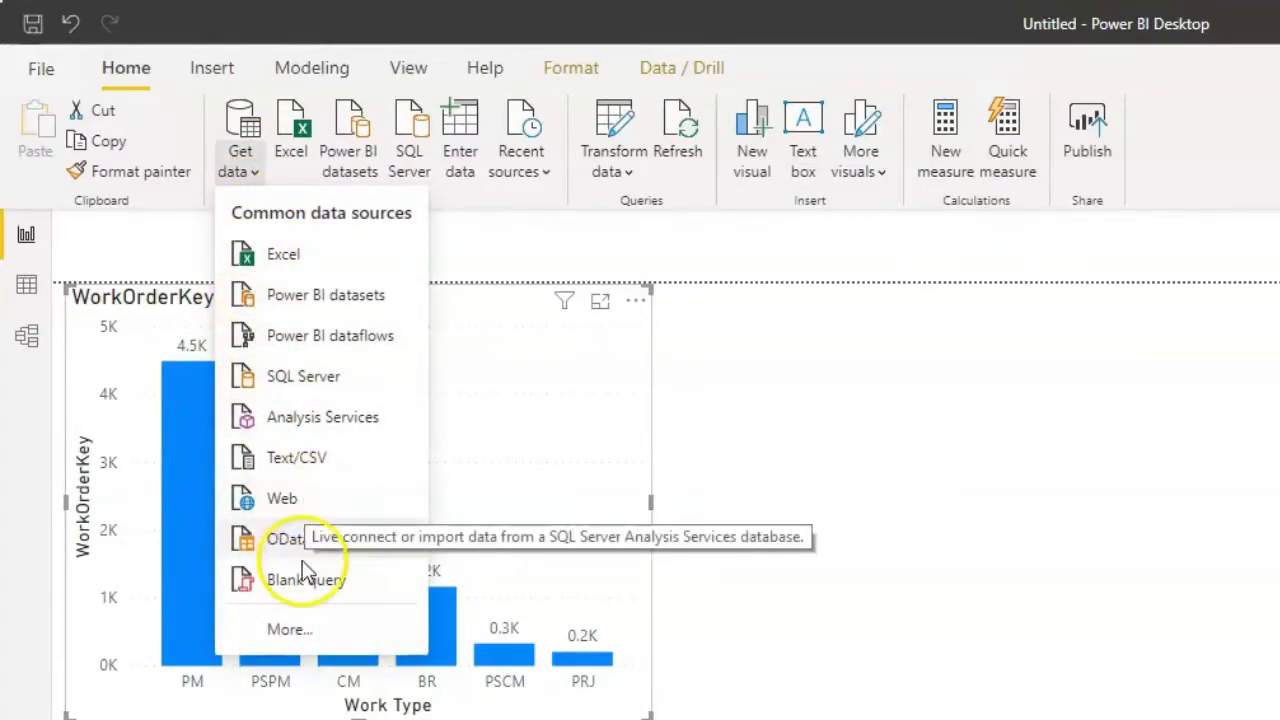
{"action": "left_click", "coordinate": [290, 628]}
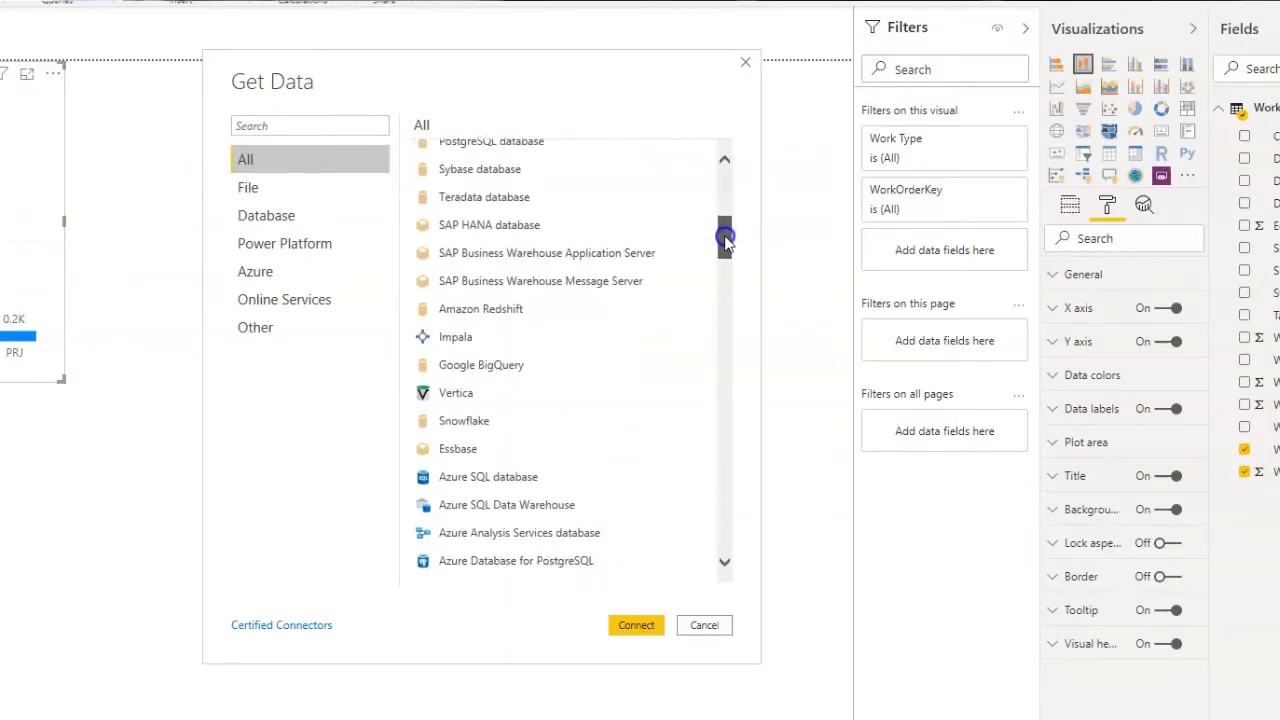
{"action": "scroll", "scroll_direction": "down", "scroll_amount": 3}
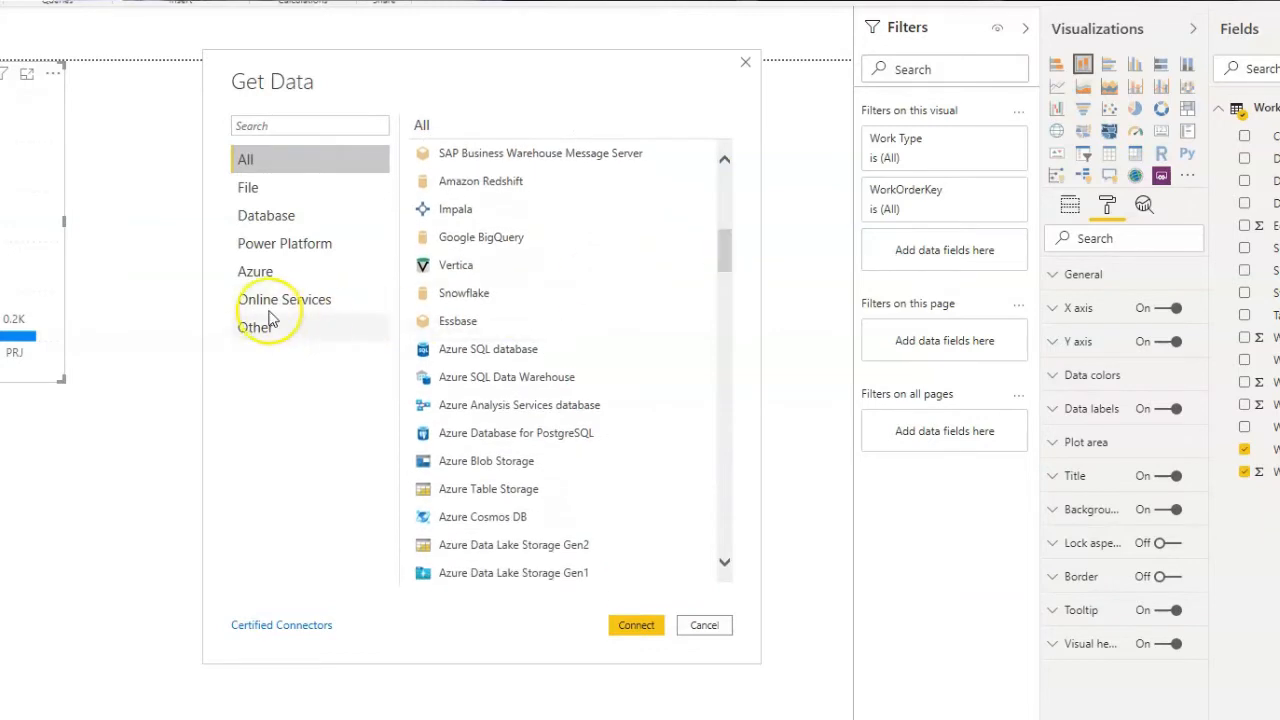
{"action": "left_click", "coordinate": [284, 300]}
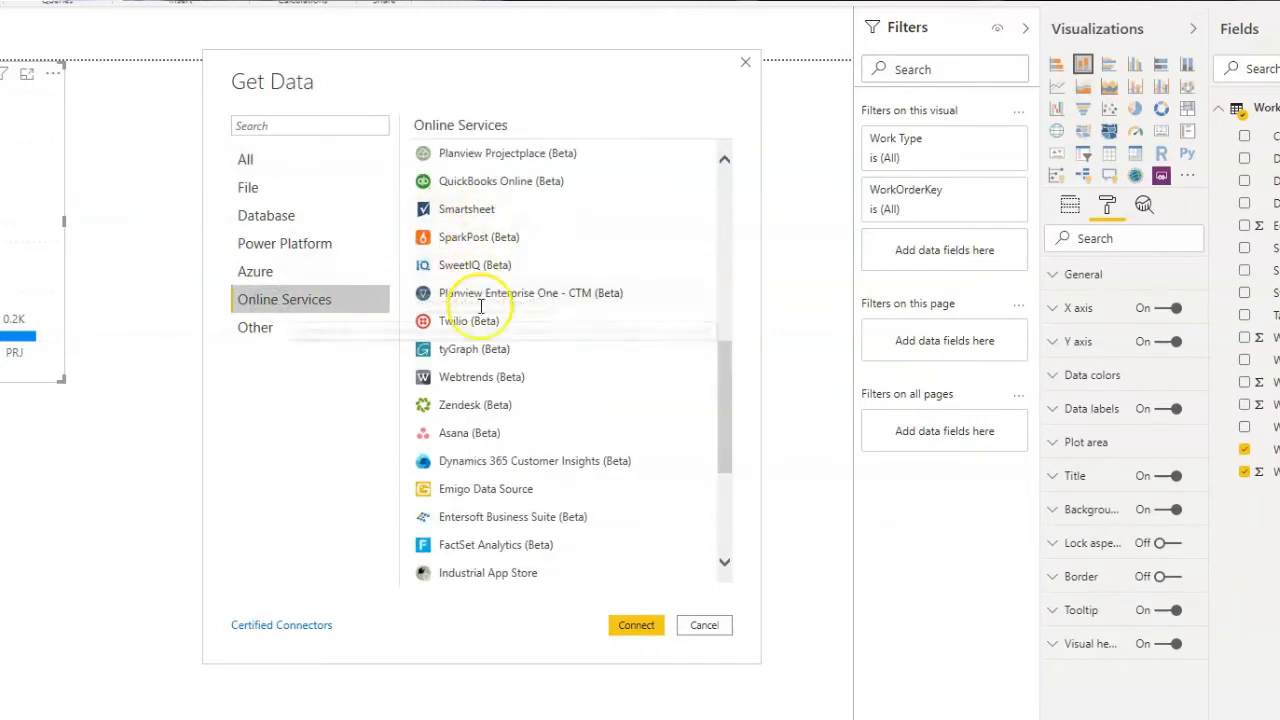
{"action": "scroll", "scroll_direction": "down", "scroll_amount": 3}
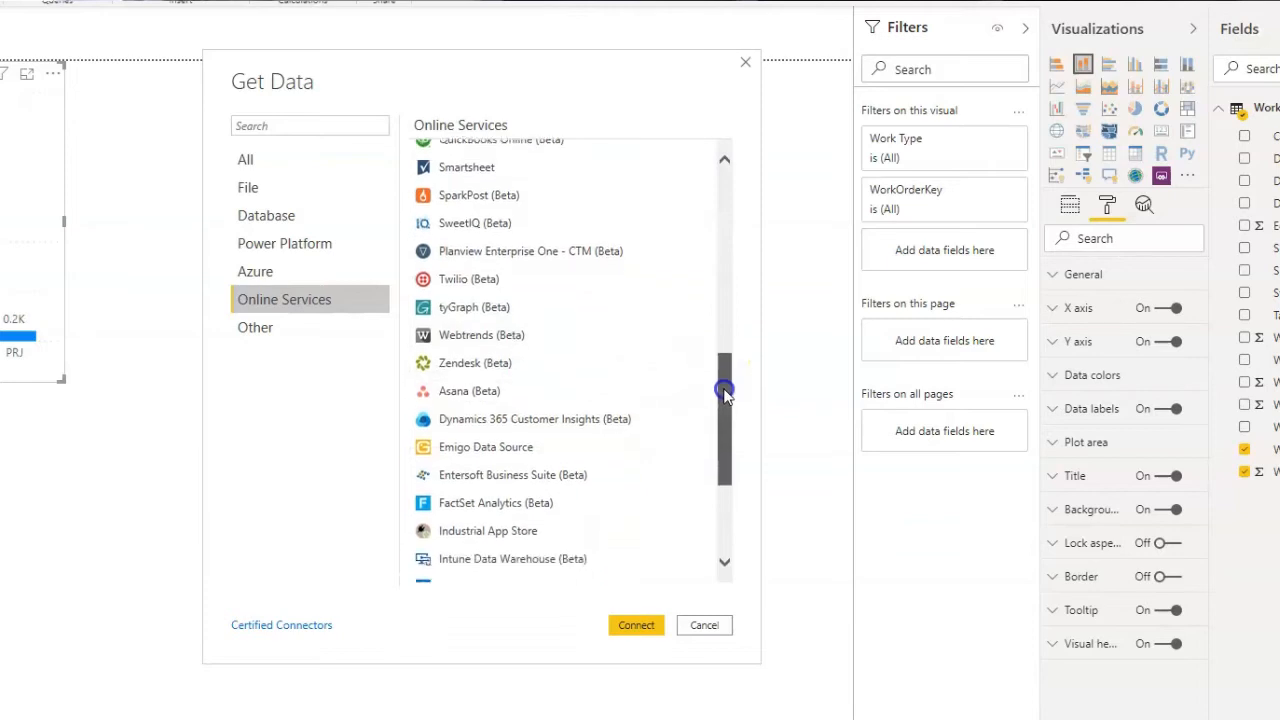
{"action": "scroll", "scroll_direction": "down", "scroll_amount": 3}
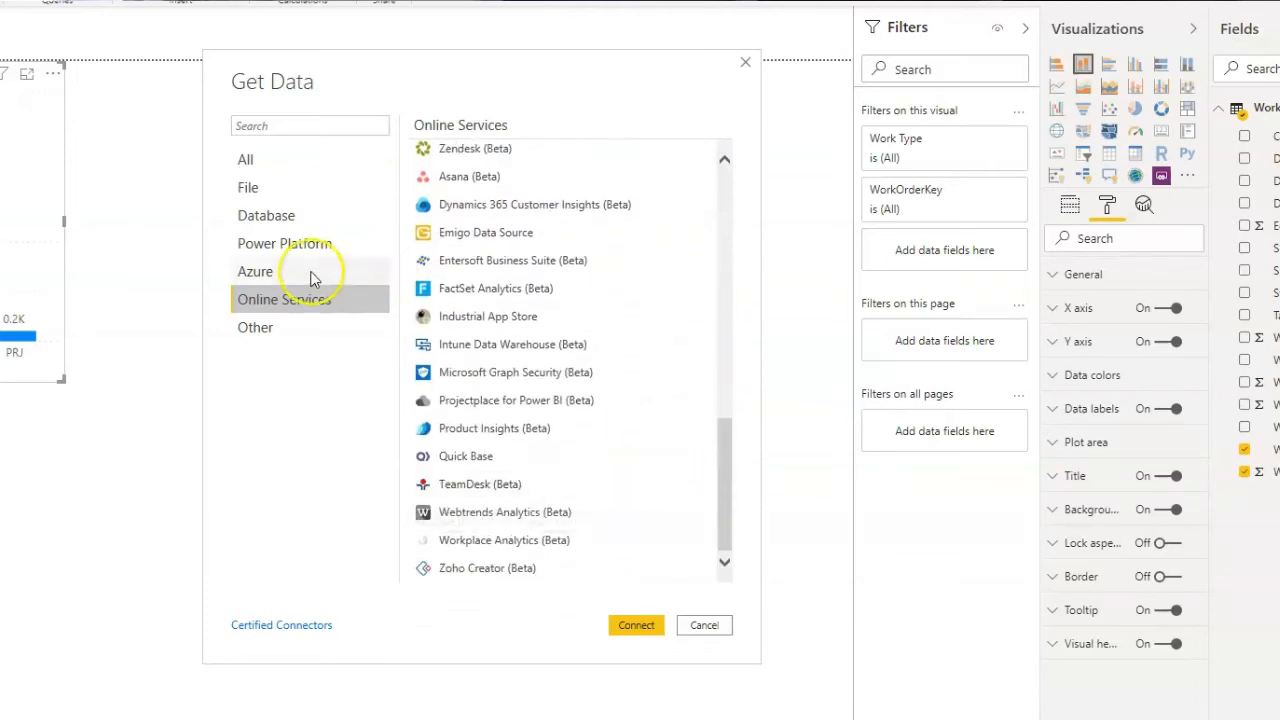
{"action": "left_click", "coordinate": [284, 244]}
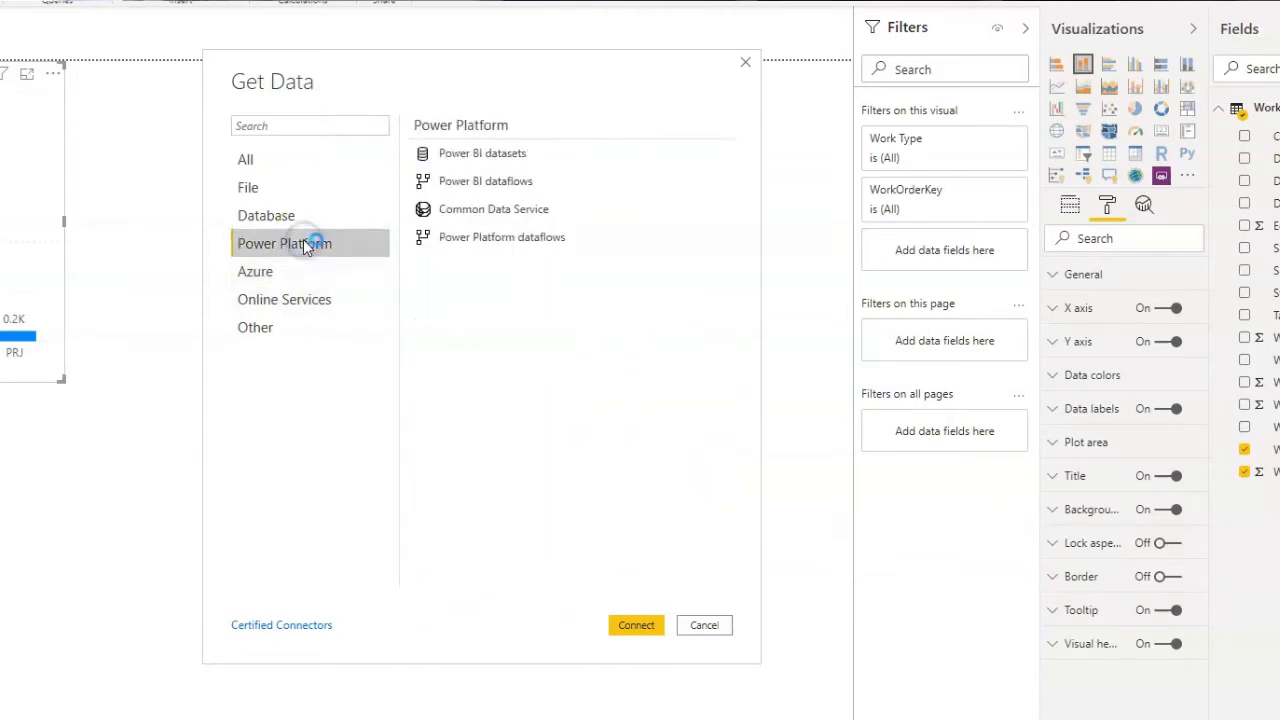
{"action": "left_click", "coordinate": [266, 216]}
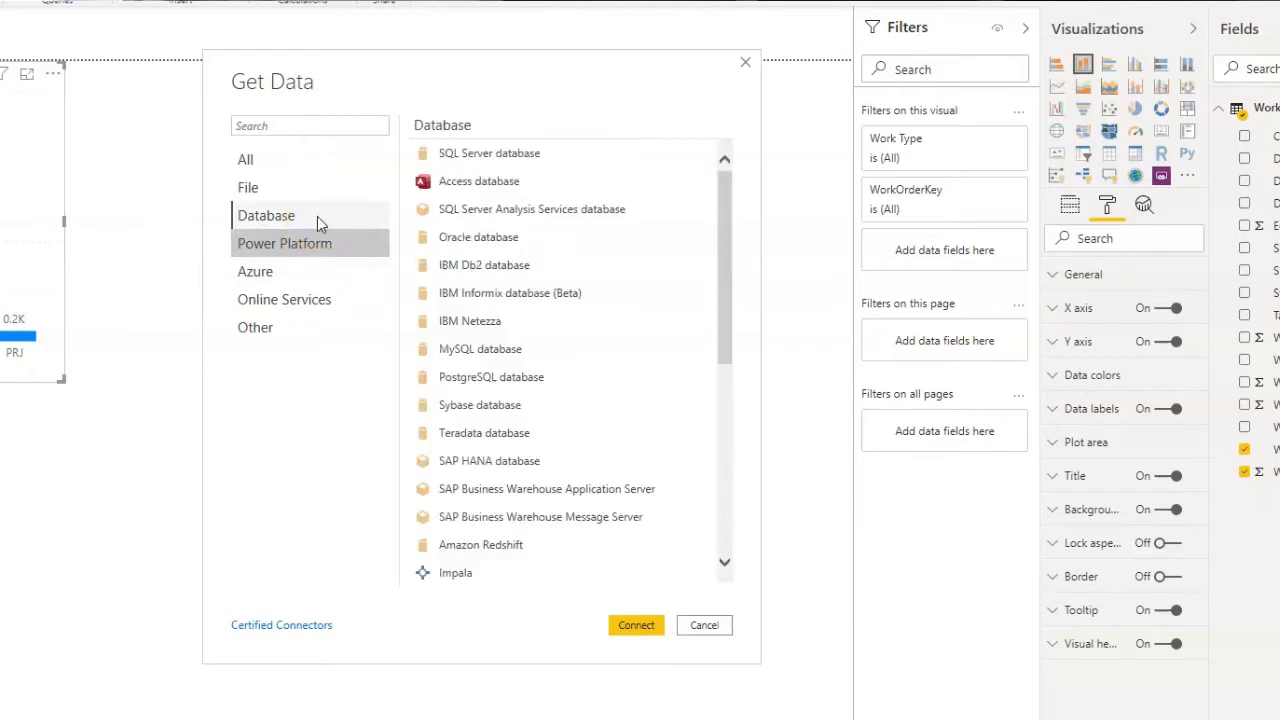
{"action": "left_click", "coordinate": [266, 216]}
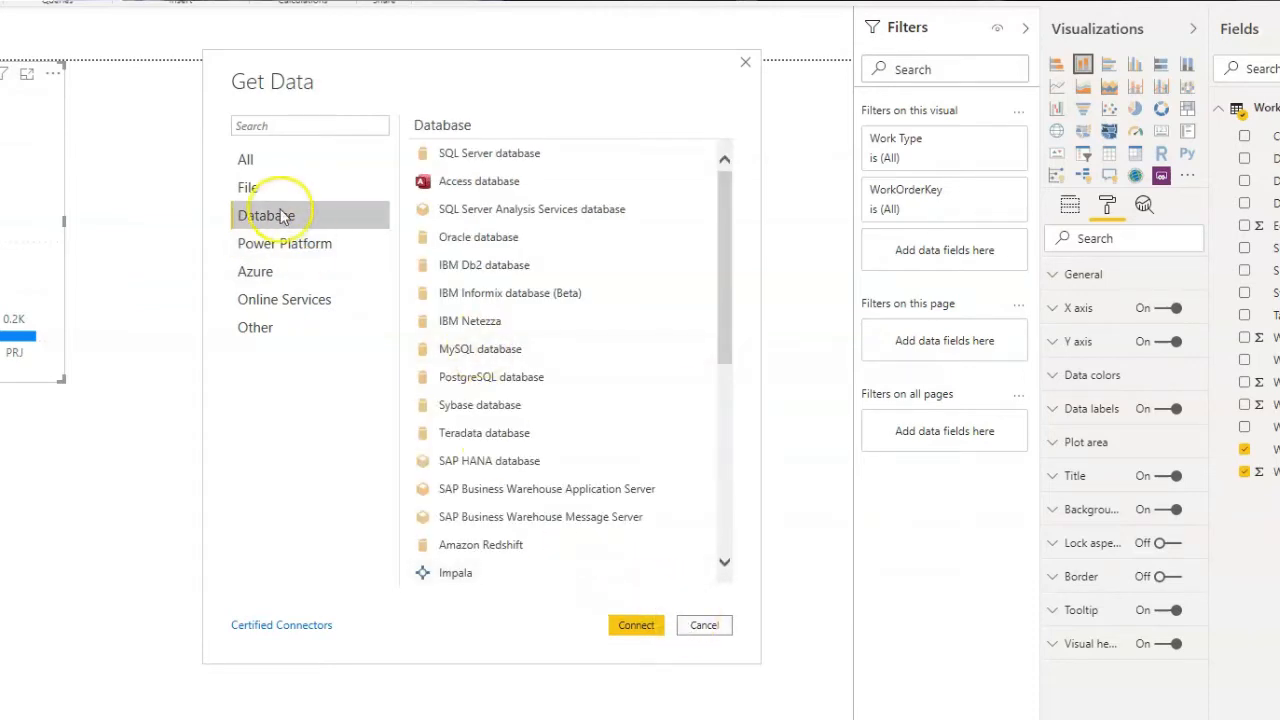
{"action": "left_click", "coordinate": [248, 188]}
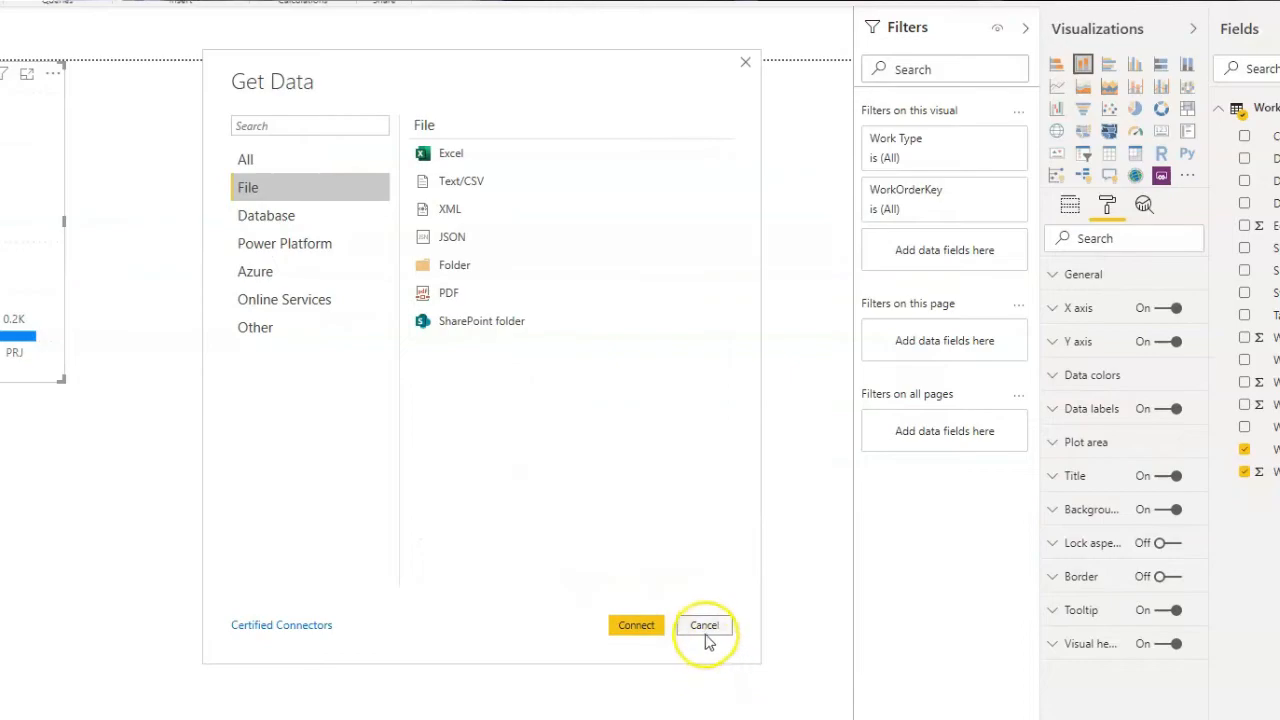
{"action": "left_click", "coordinate": [704, 624]}
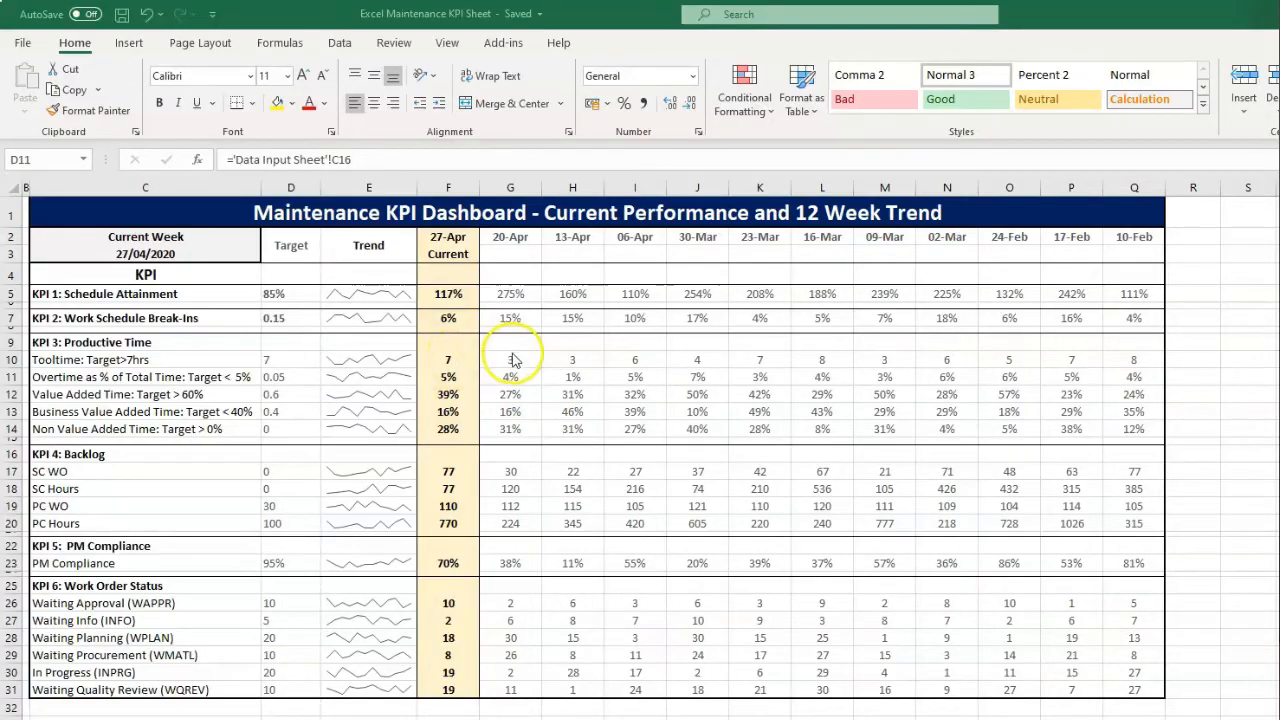
- Inspect the HLOOKUP formulas behind two weekly values on the KPI dashboard
{"action": "left_click", "coordinate": [510, 360]}
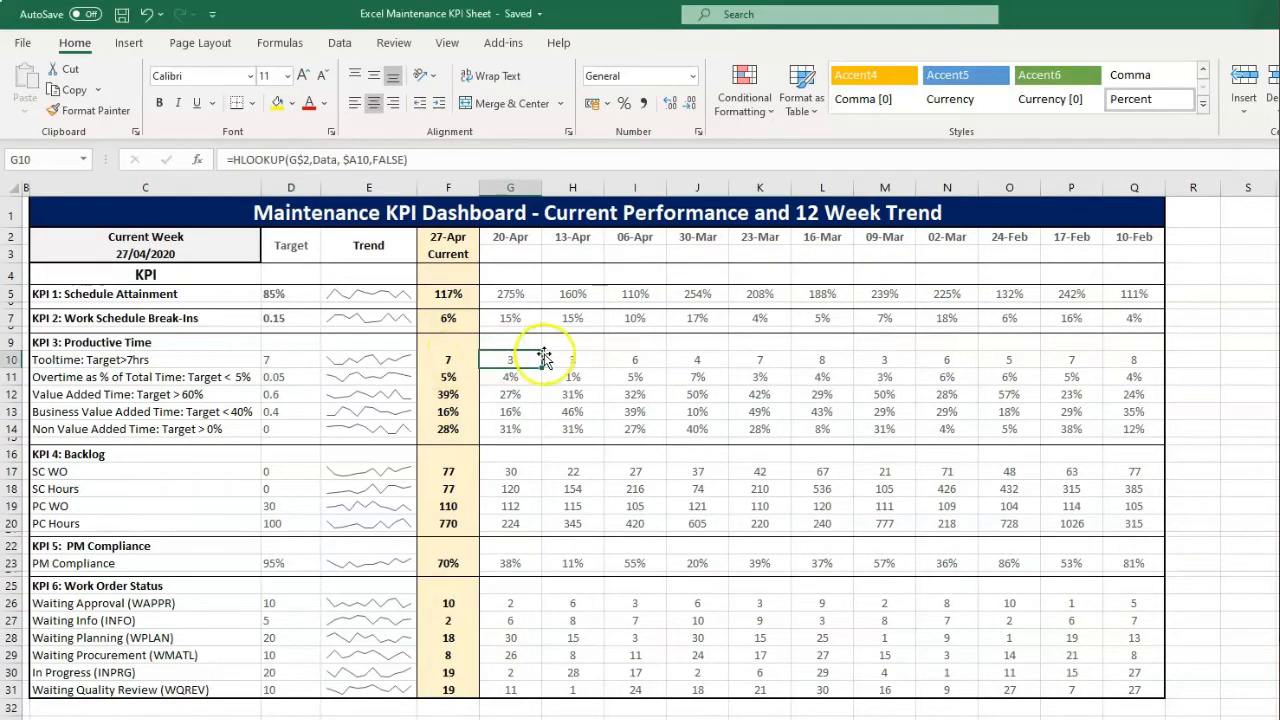
{"action": "left_click", "coordinate": [572, 360]}
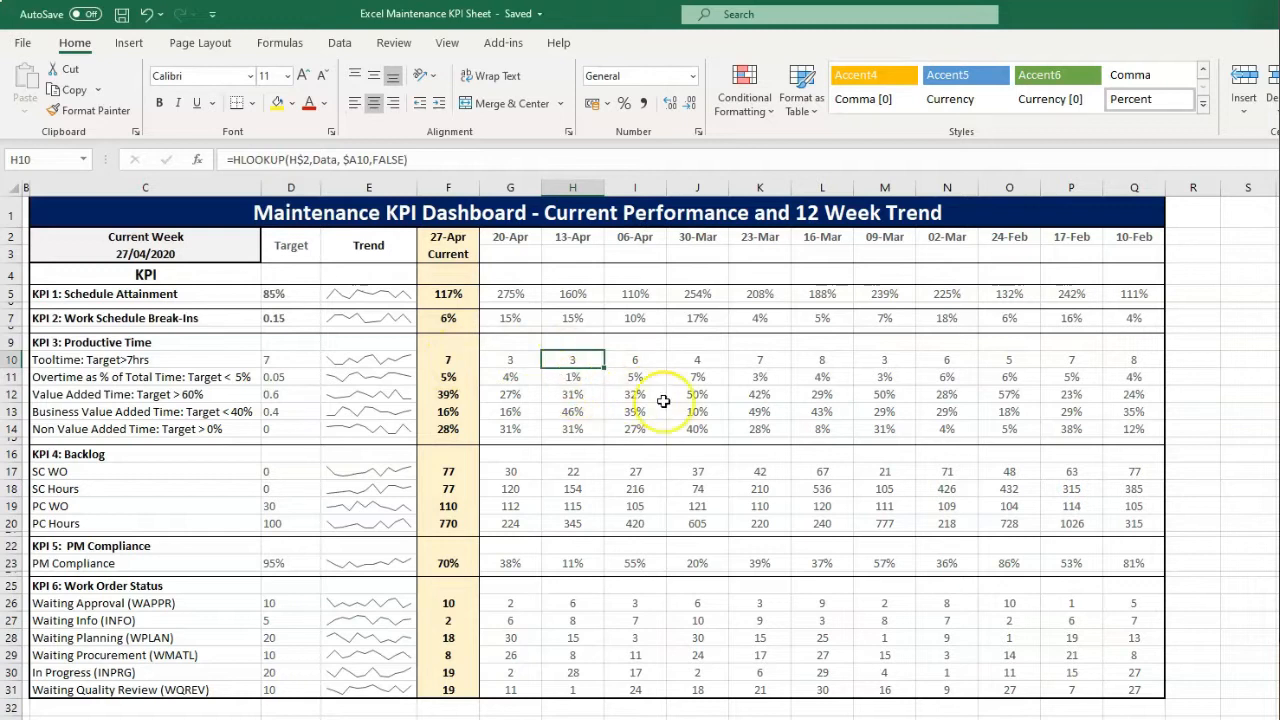
- Switch to the Data Input Sheet and inspect the schedule attainment and break-ins target VLOOKUPs
{"action": "left_click", "coordinate": [696, 394]}
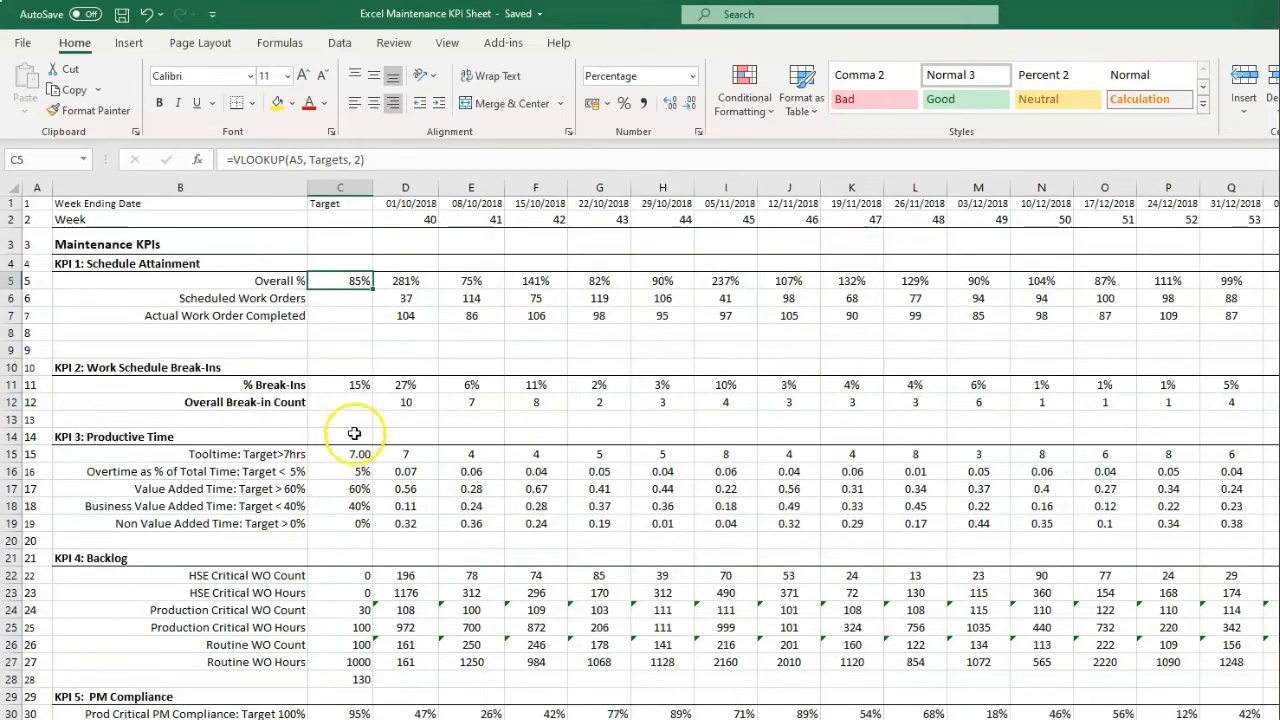
{"action": "left_click", "coordinate": [340, 384]}
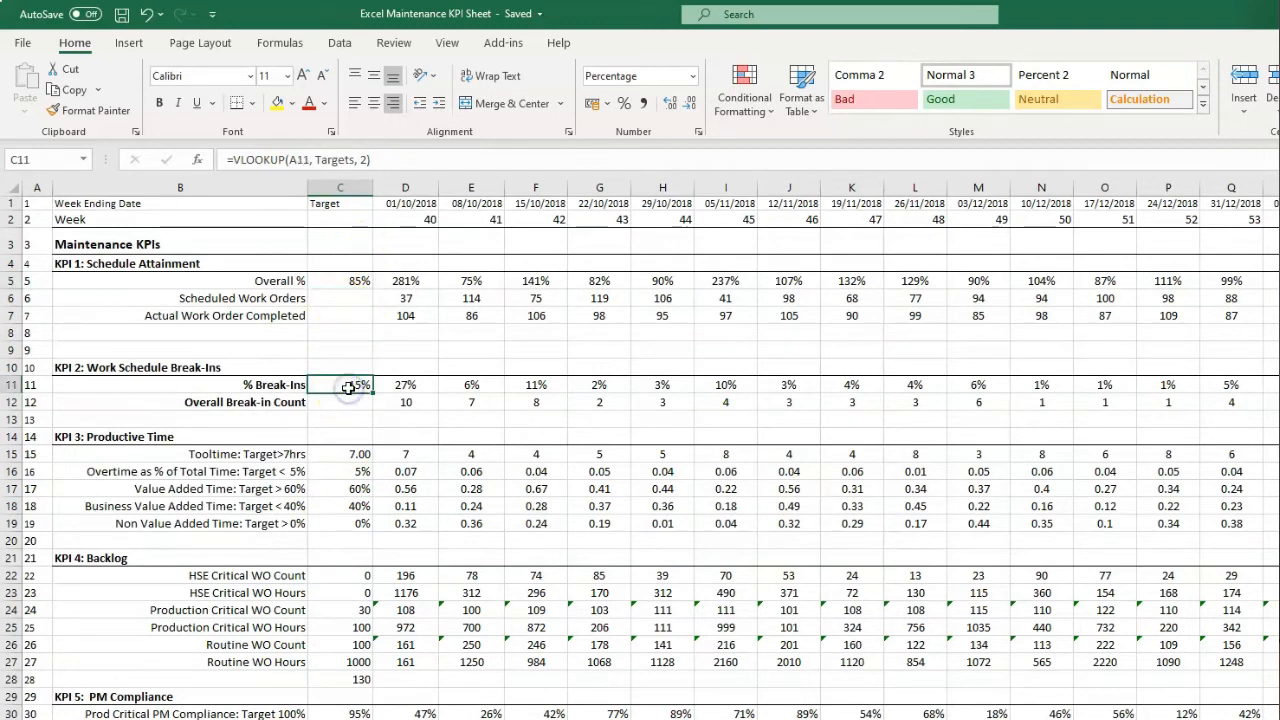
{"action": "left_click", "coordinate": [340, 472]}
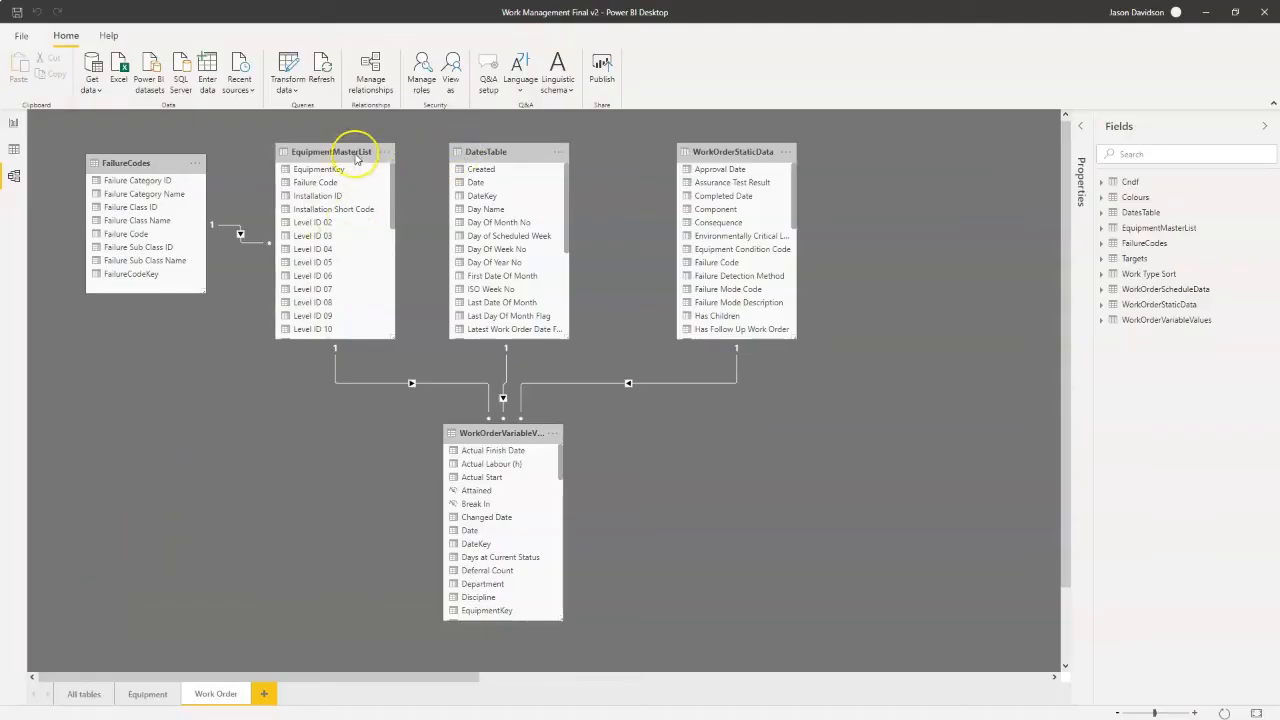
{"action": "mouse_move", "coordinate": [410, 386]}
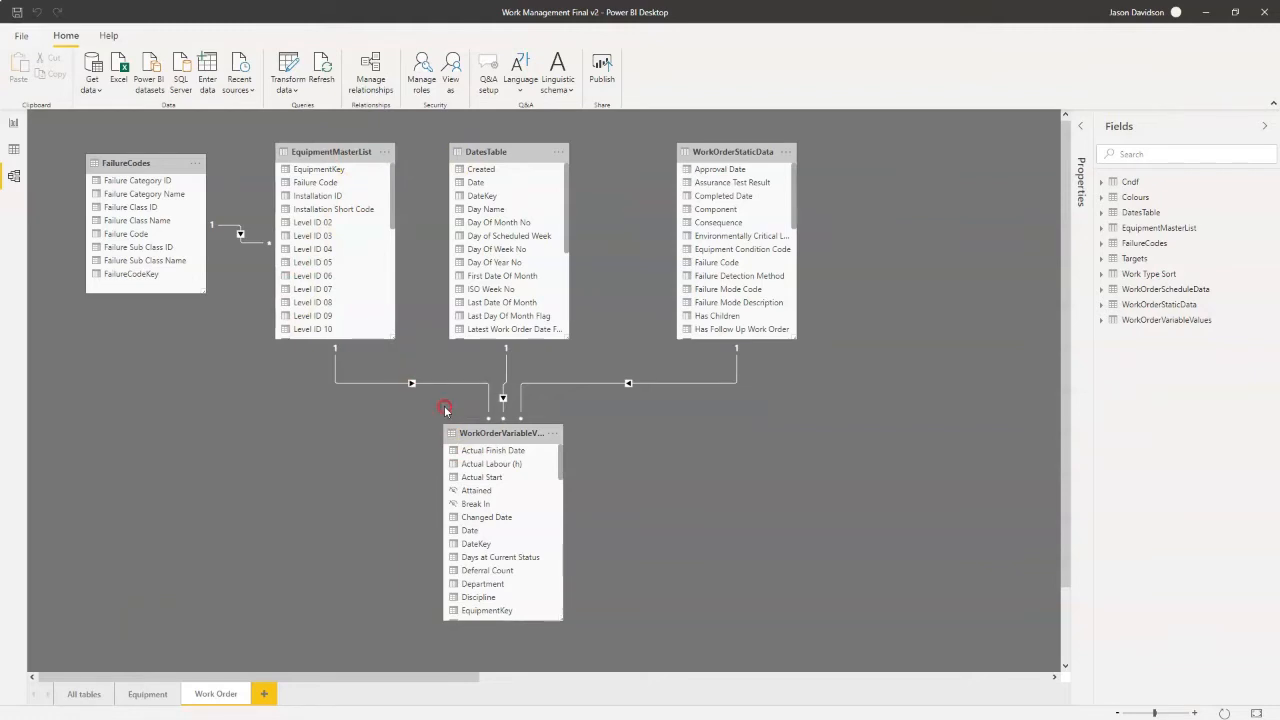
{"action": "double_click", "coordinate": [444, 408]}
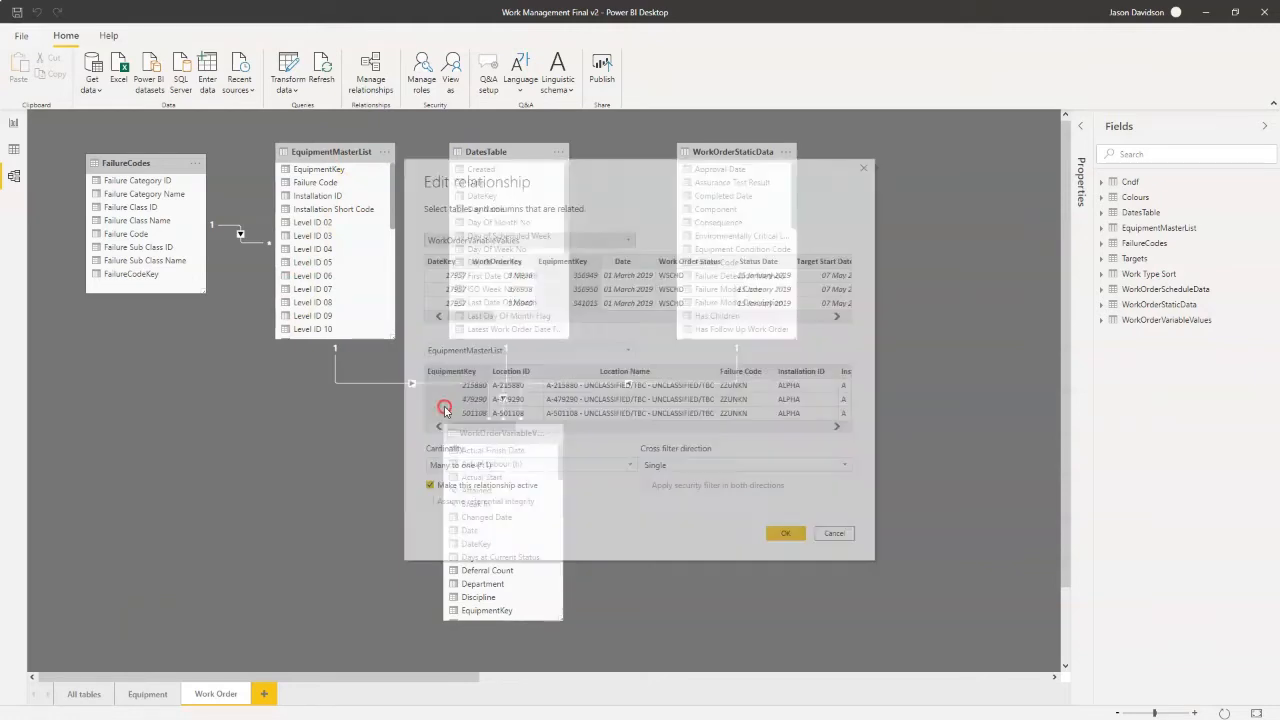
{"action": "left_click", "coordinate": [480, 370]}
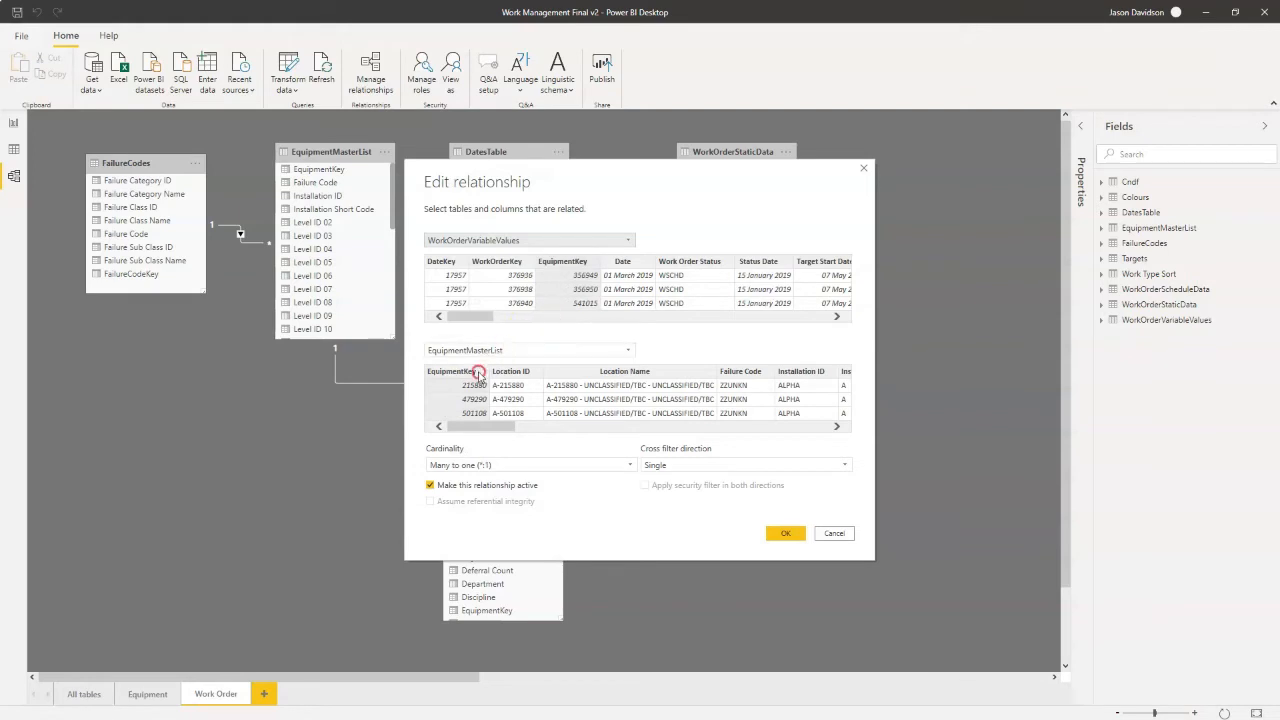
{"action": "left_click", "coordinate": [528, 464]}
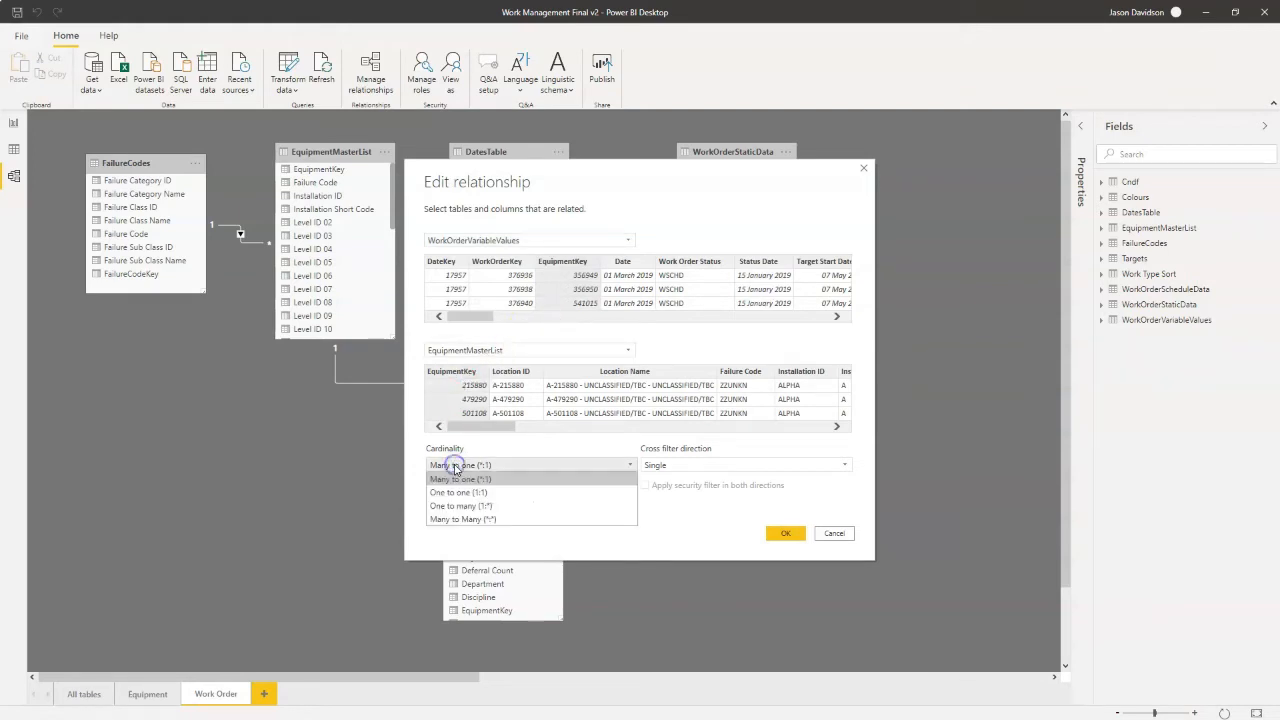
{"action": "left_click", "coordinate": [460, 478]}
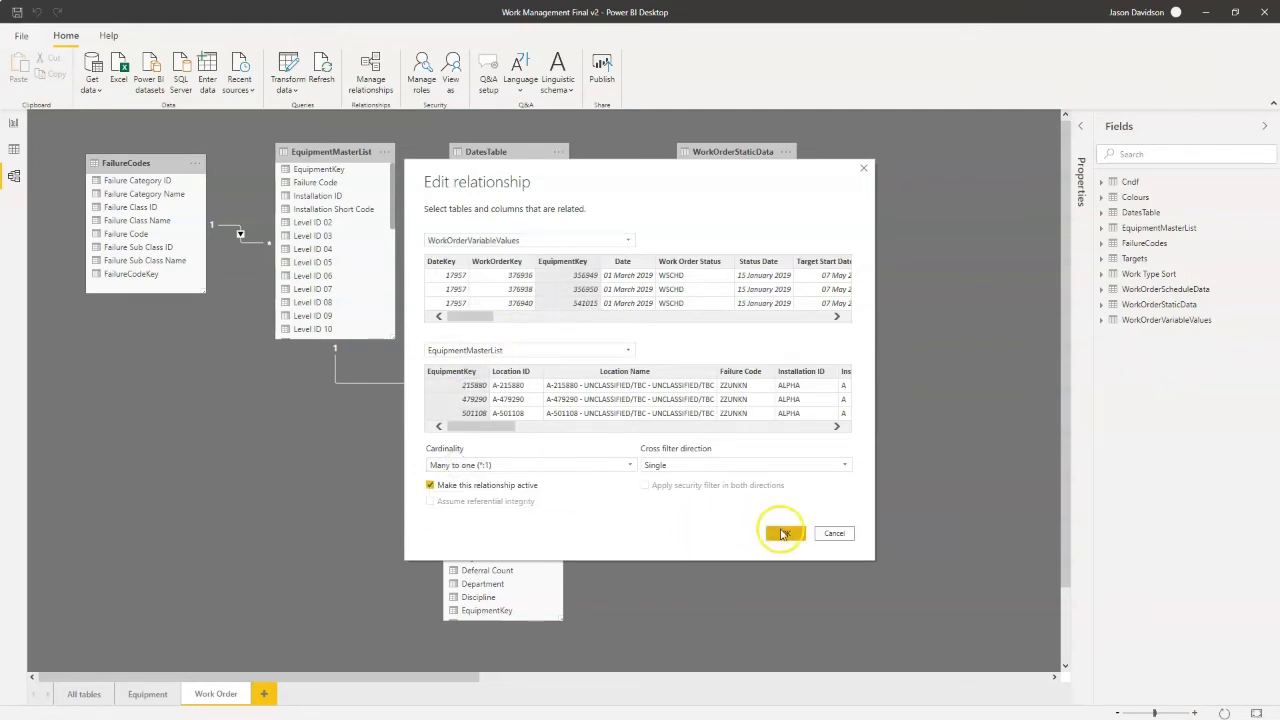
{"action": "left_click", "coordinate": [782, 532]}
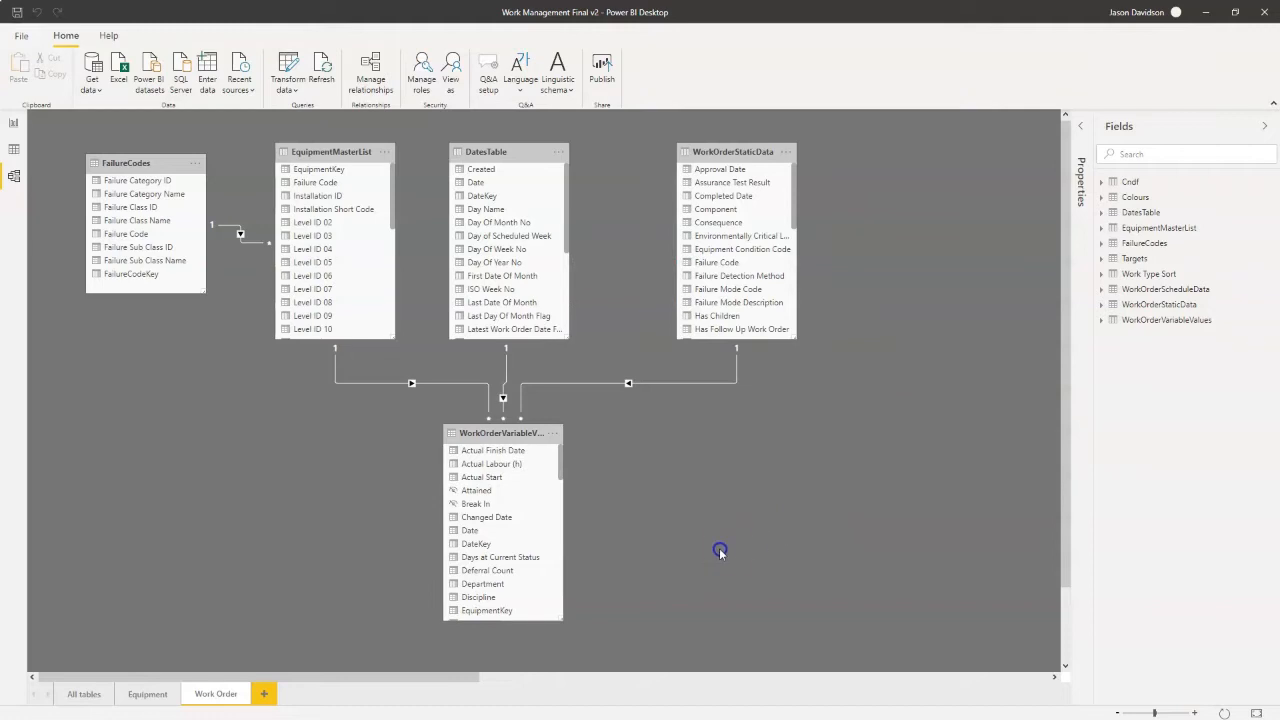
{"action": "left_click", "coordinate": [288, 70]}
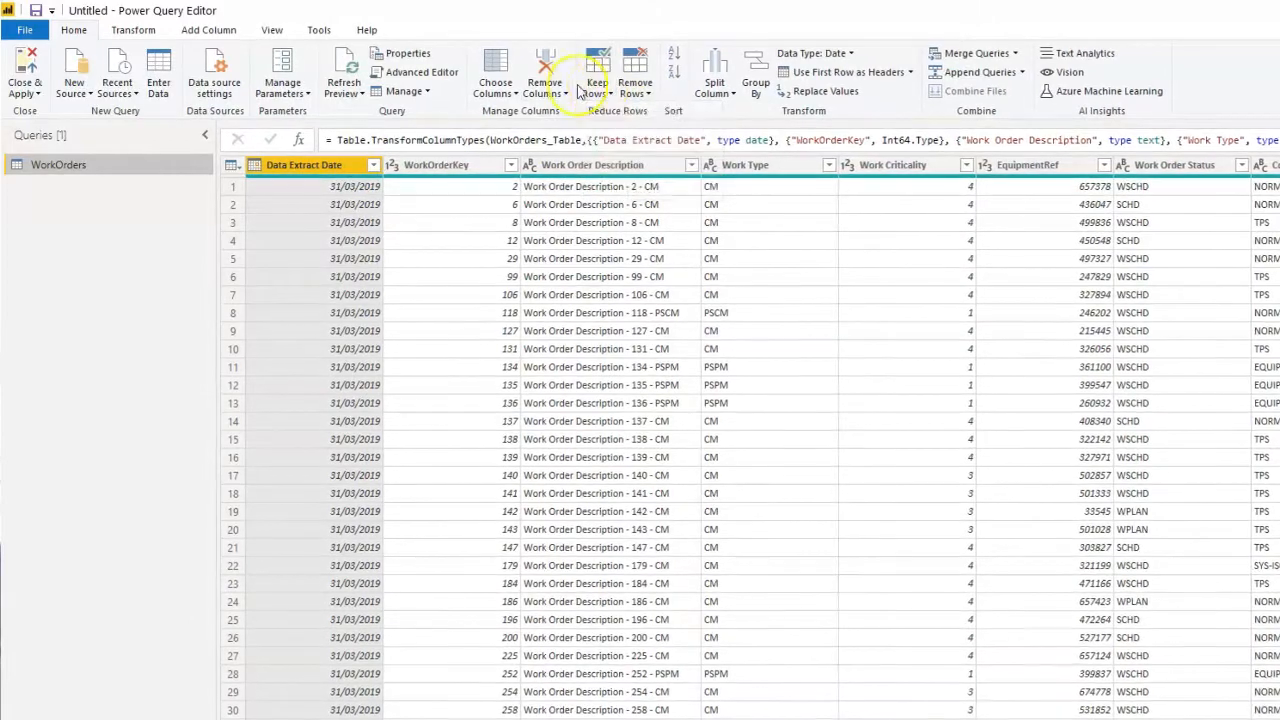
- Browse Choose Columns, the Transform ribbon and Rename on the WorkOrderKey column without changes
{"action": "left_click", "coordinate": [496, 92]}
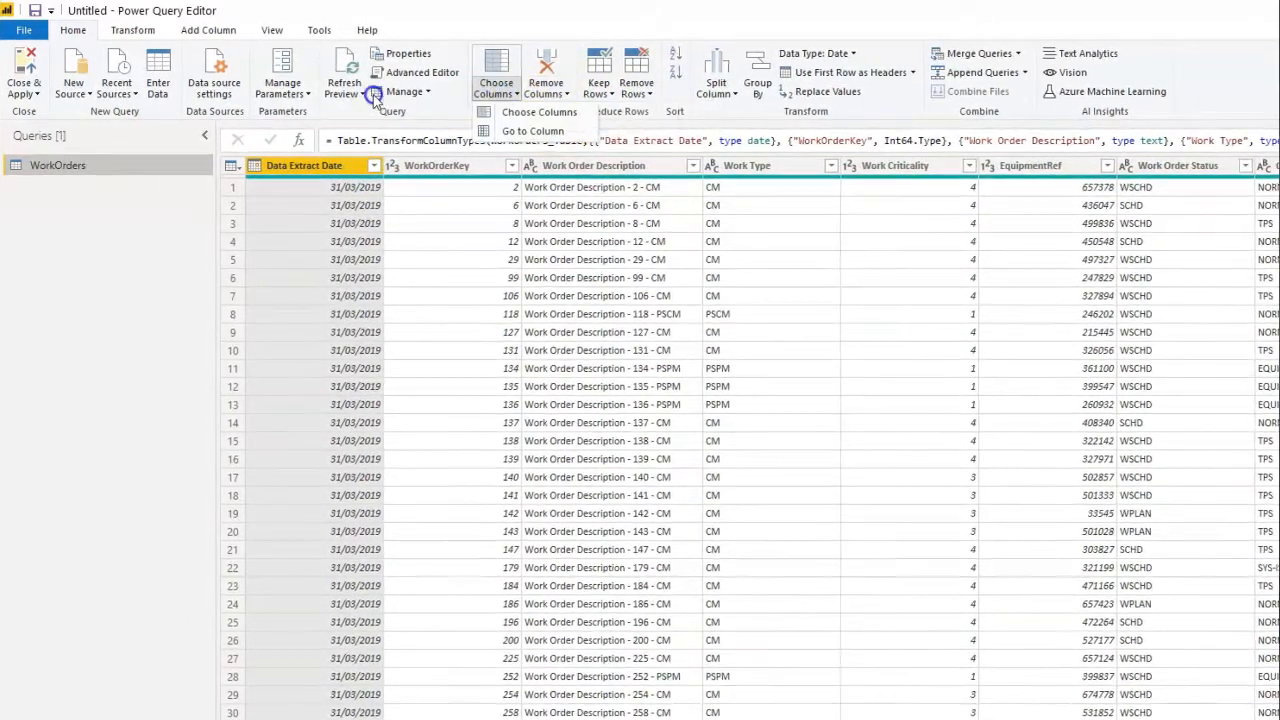
{"action": "left_click", "coordinate": [132, 30]}
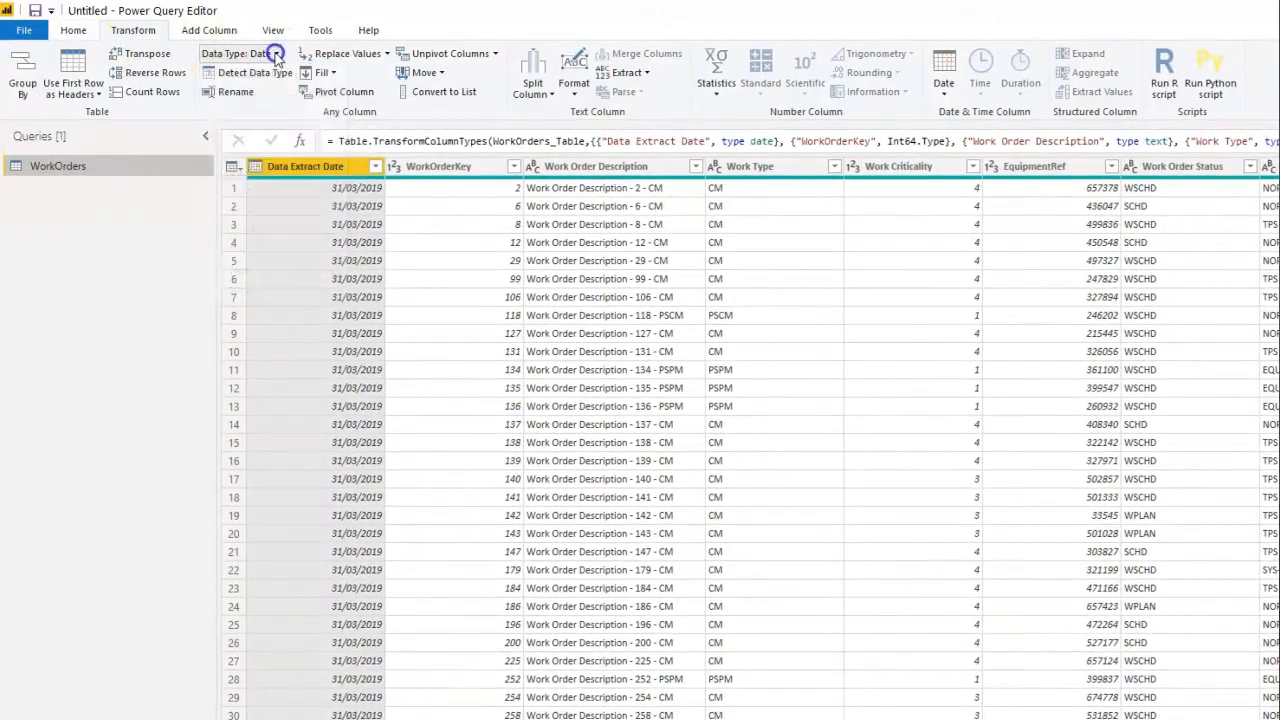
{"action": "left_click", "coordinate": [536, 82]}
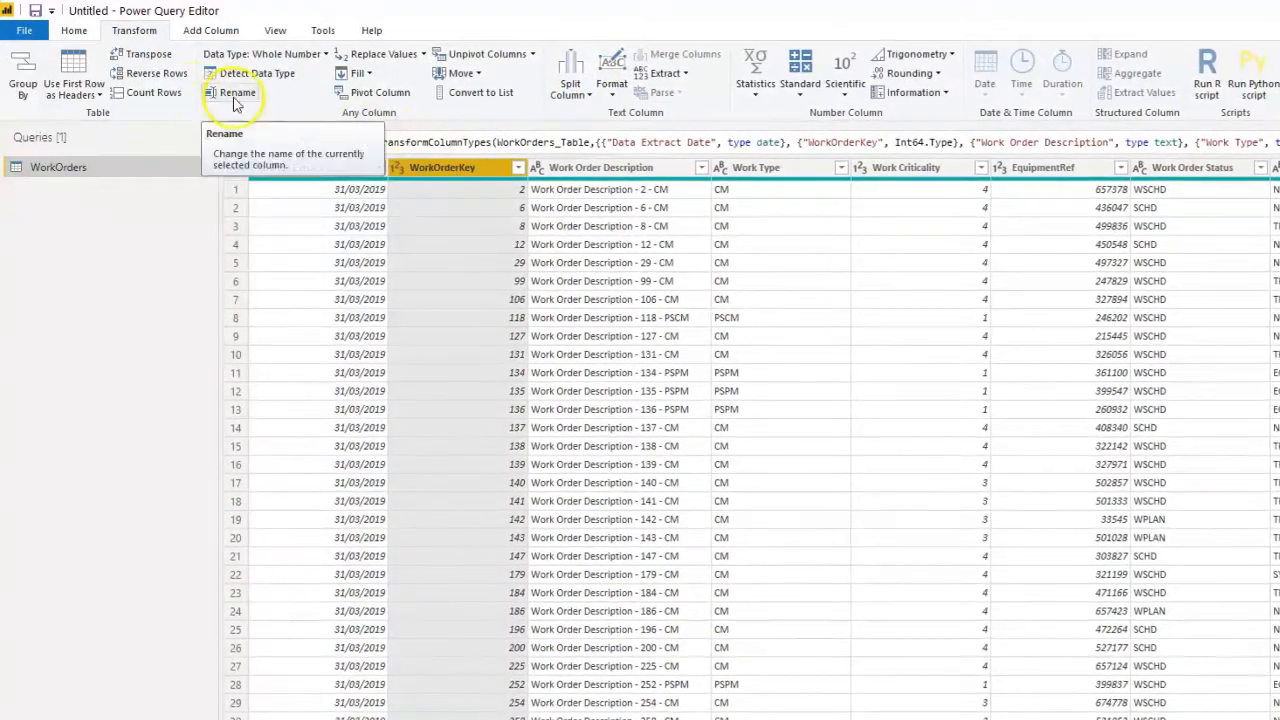
{"action": "left_click", "coordinate": [212, 30]}
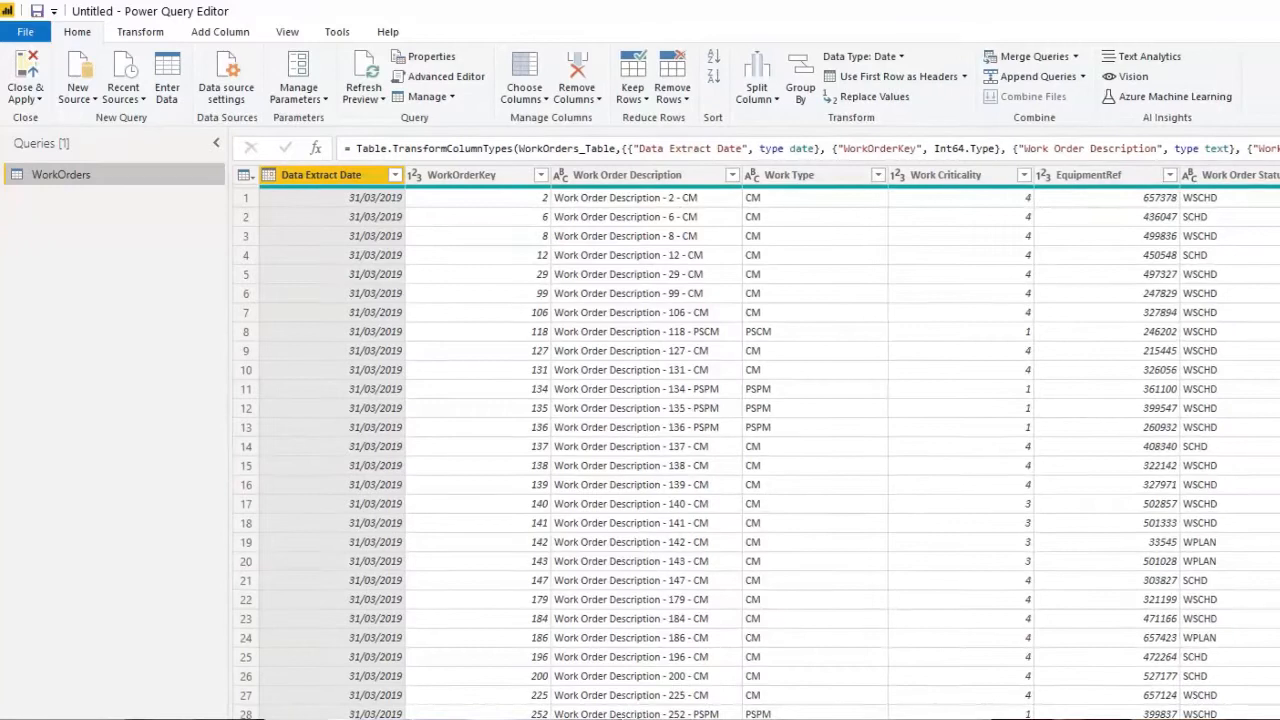
{"action": "left_click", "coordinate": [24, 80]}
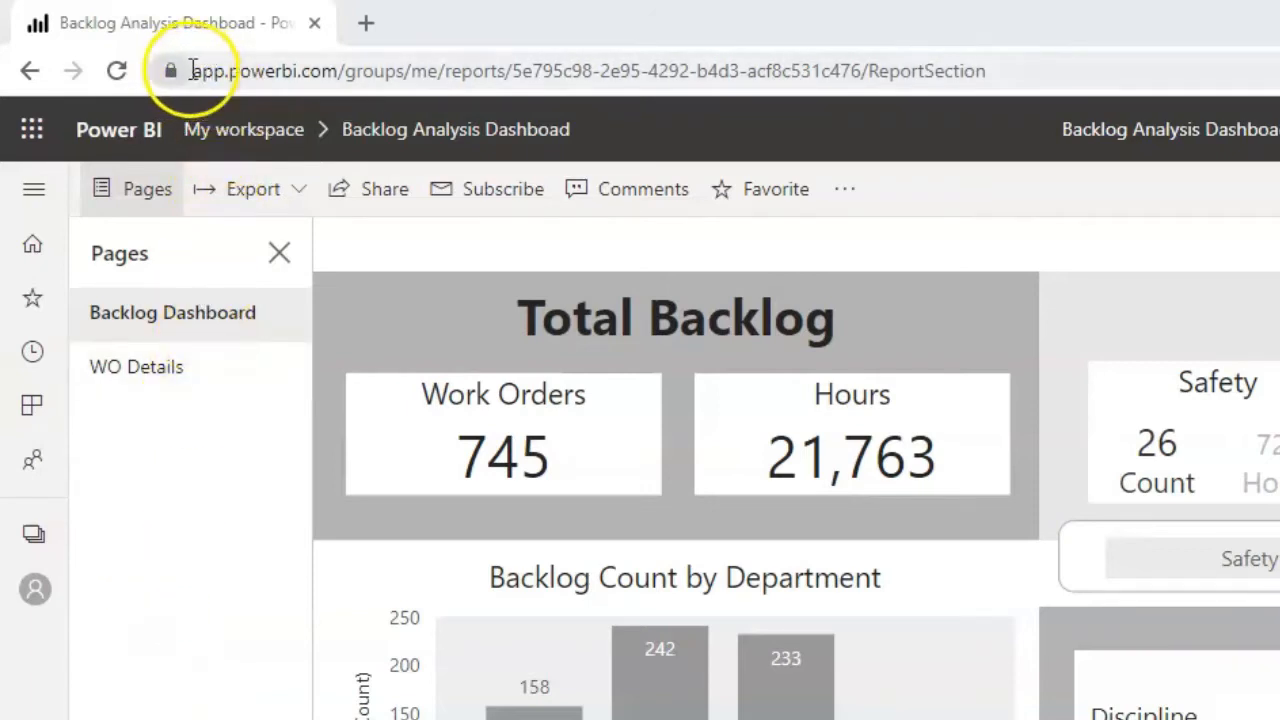
{"action": "mouse_move", "coordinate": [270, 70]}
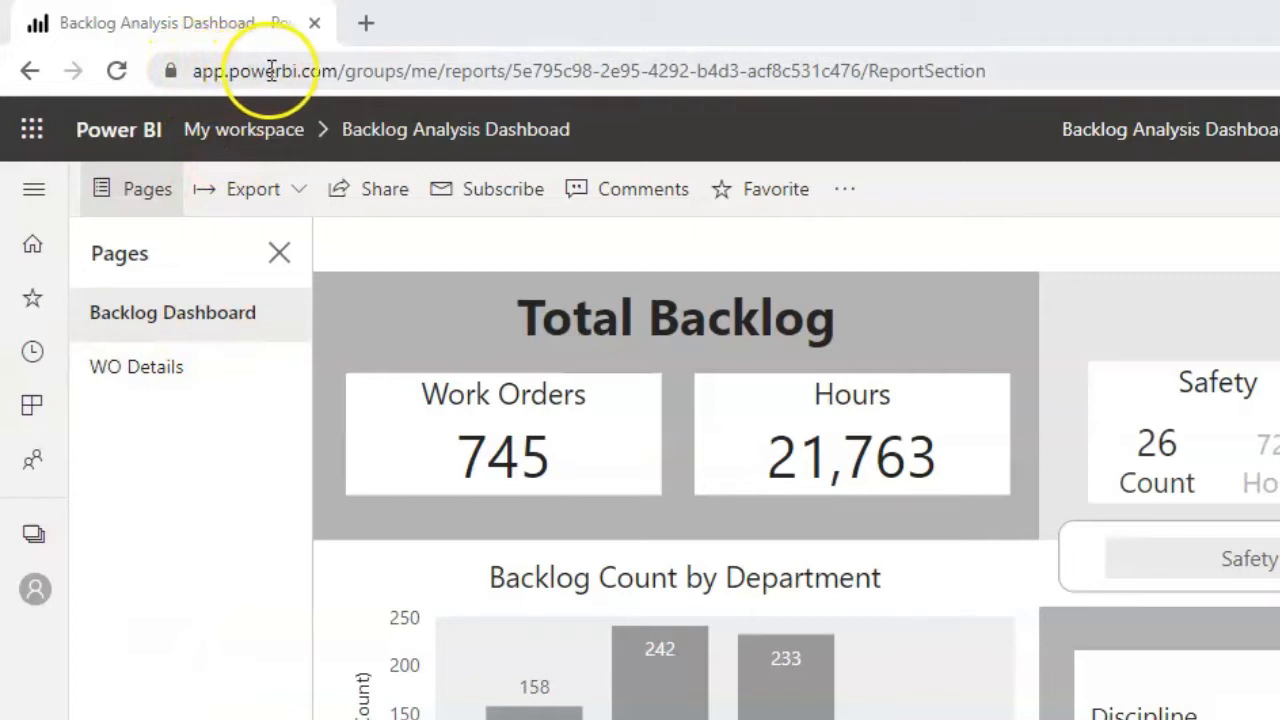
{"action": "mouse_move", "coordinate": [364, 70]}
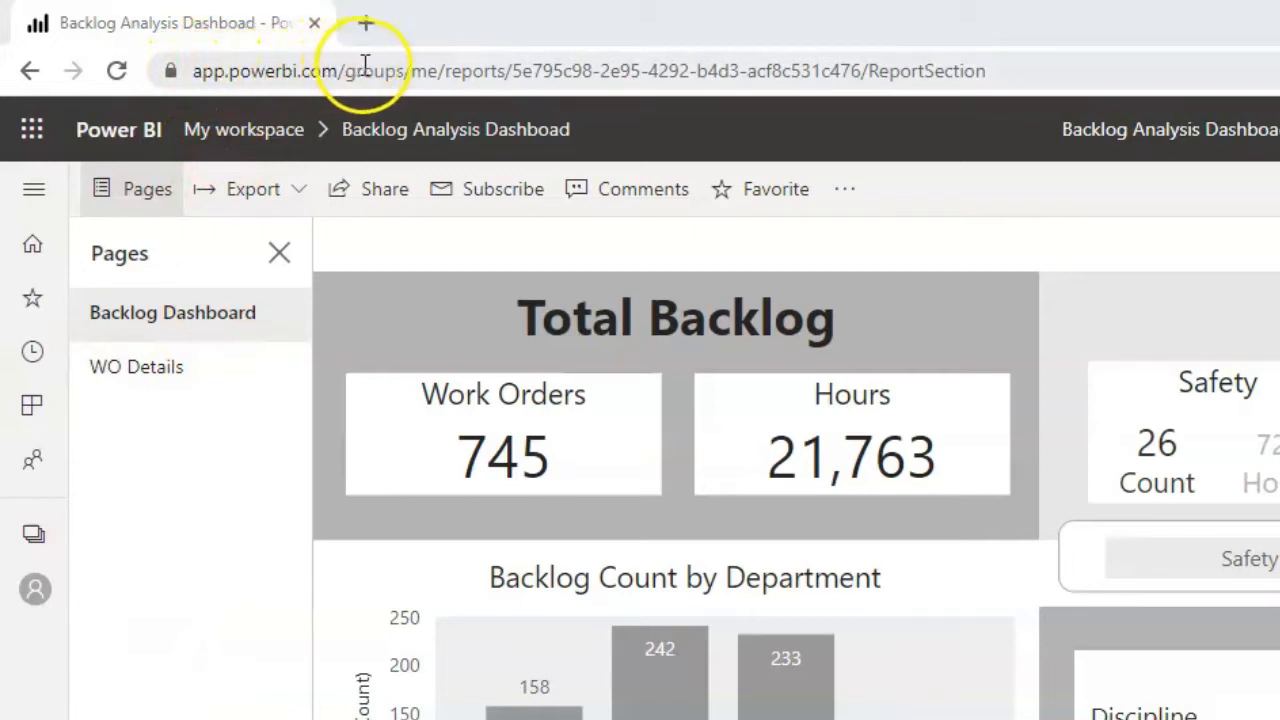
{"action": "mouse_move", "coordinate": [280, 252]}
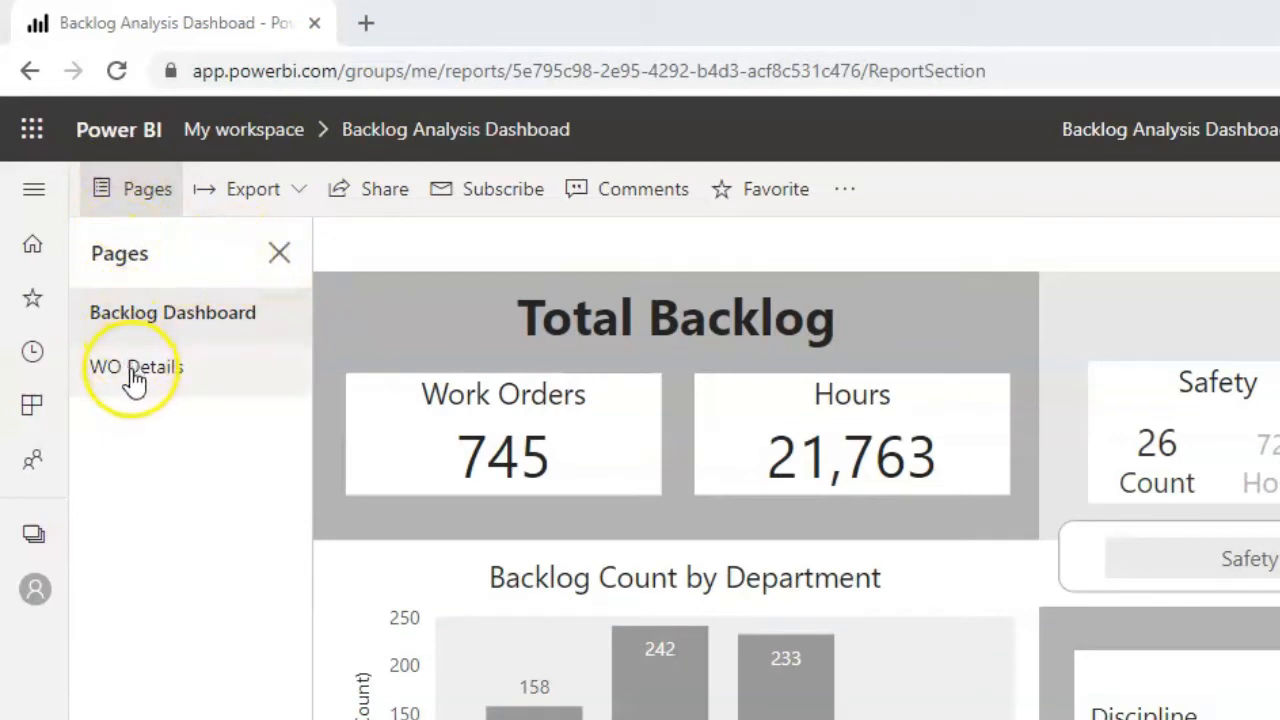
{"action": "mouse_move", "coordinate": [360, 188]}
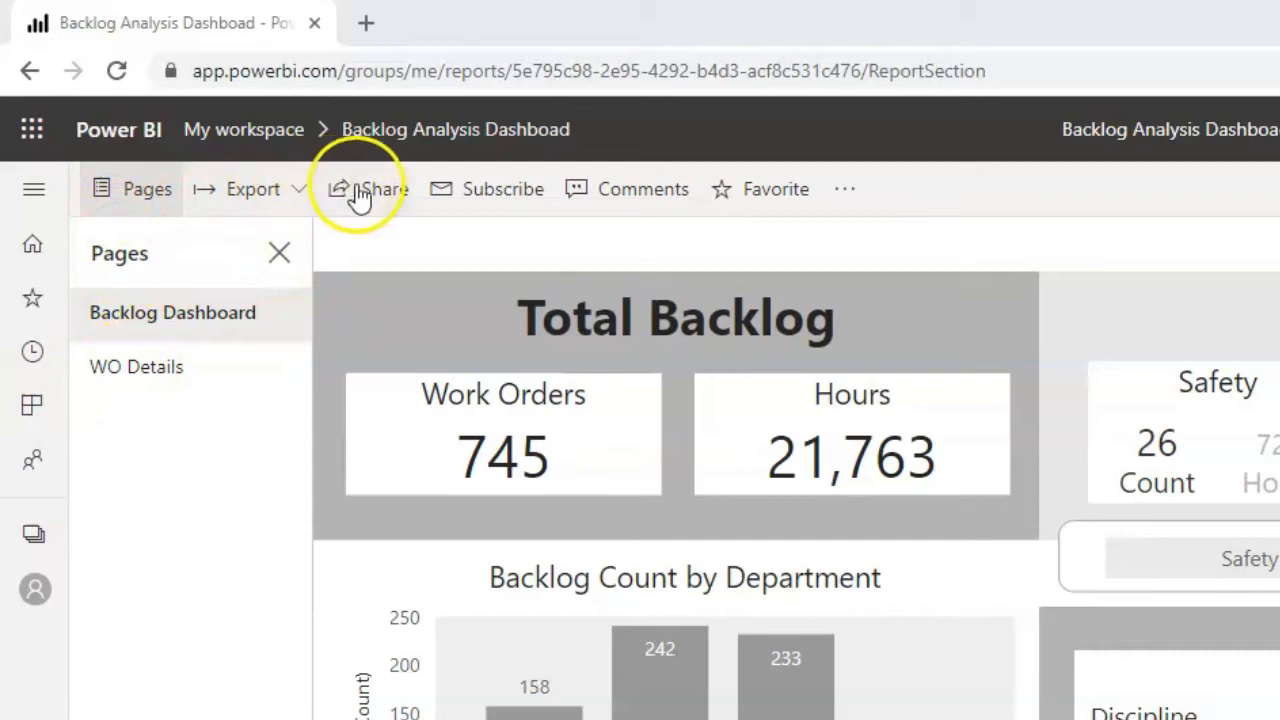
{"action": "mouse_move", "coordinate": [384, 188]}
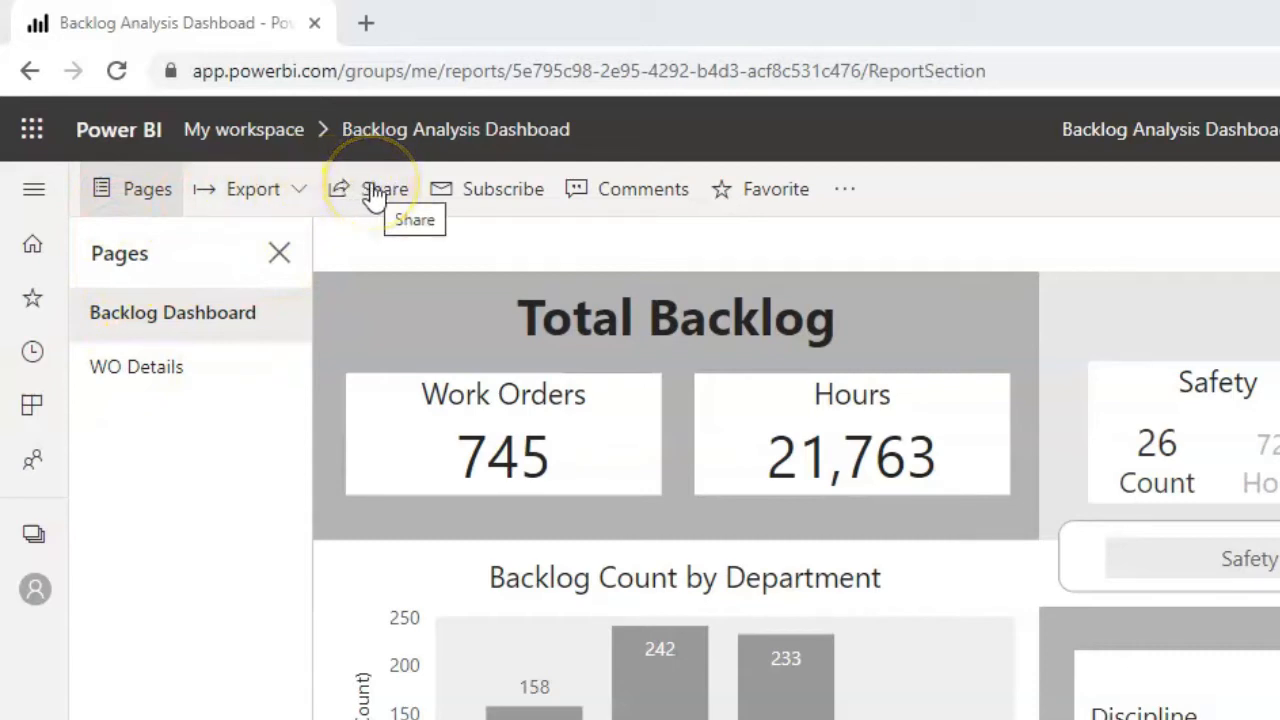
{"action": "mouse_move", "coordinate": [504, 188]}
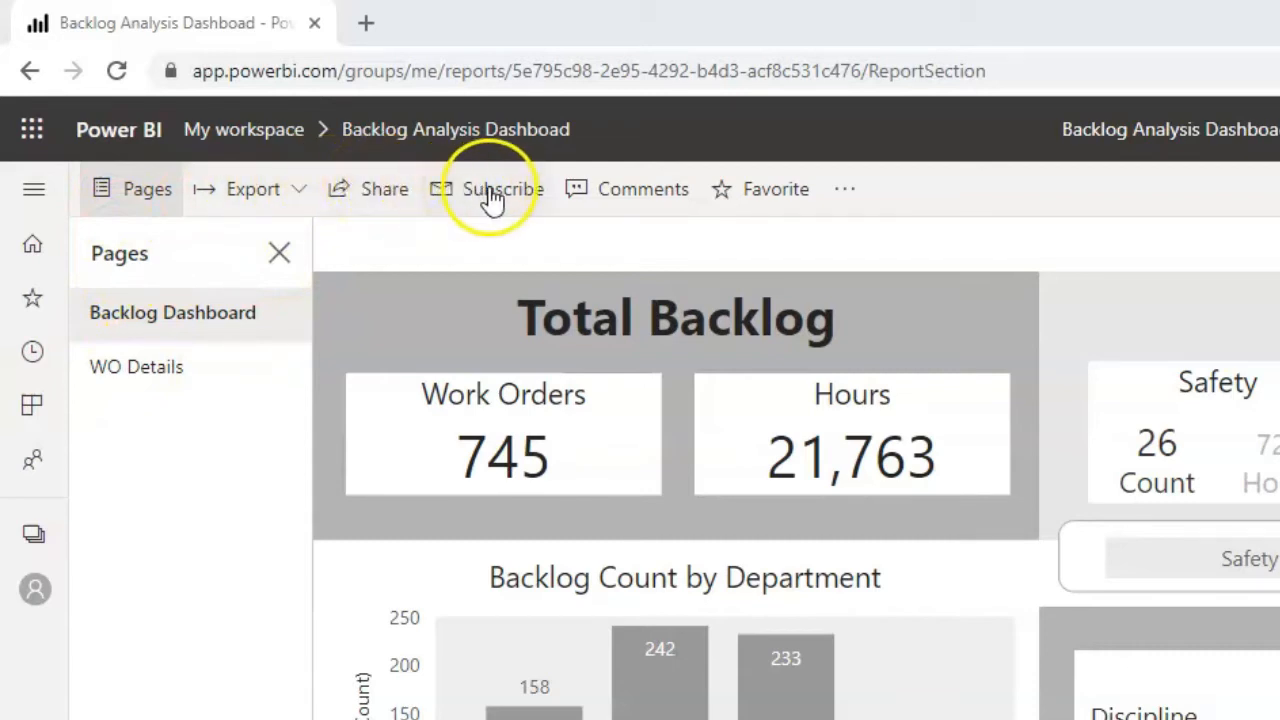
{"action": "mouse_move", "coordinate": [620, 188]}
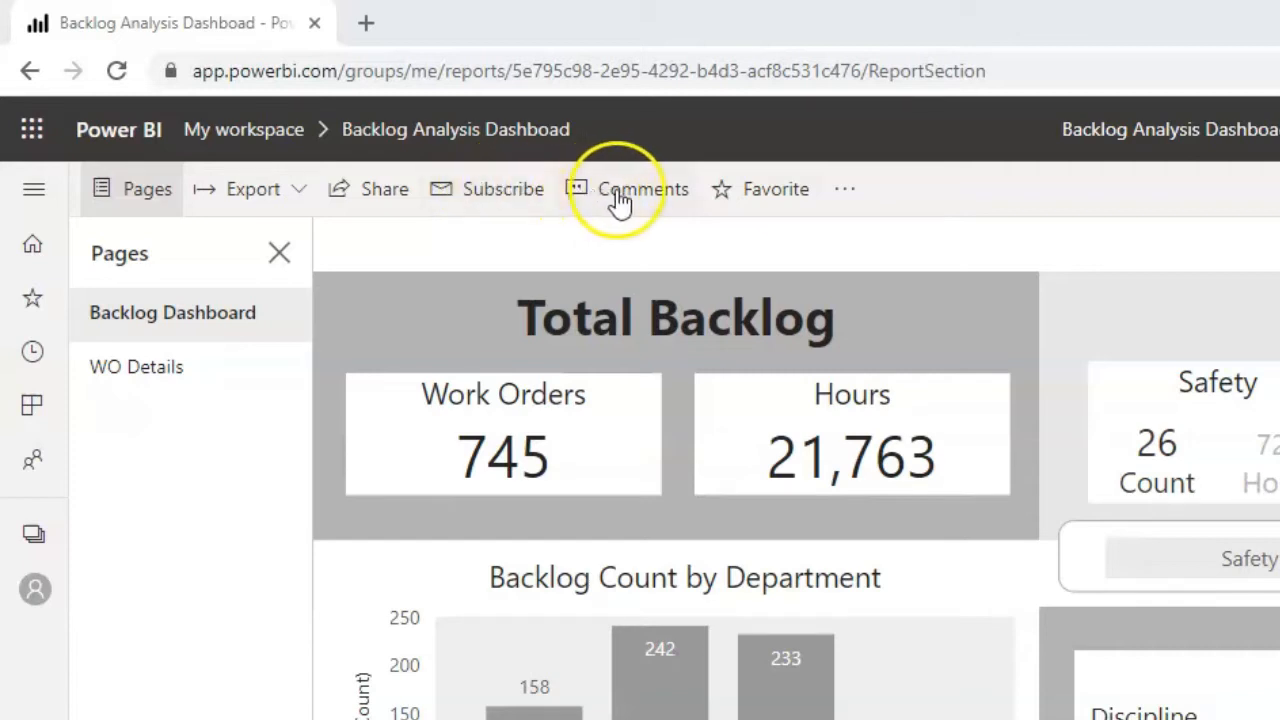
{"action": "mouse_move", "coordinate": [756, 184]}
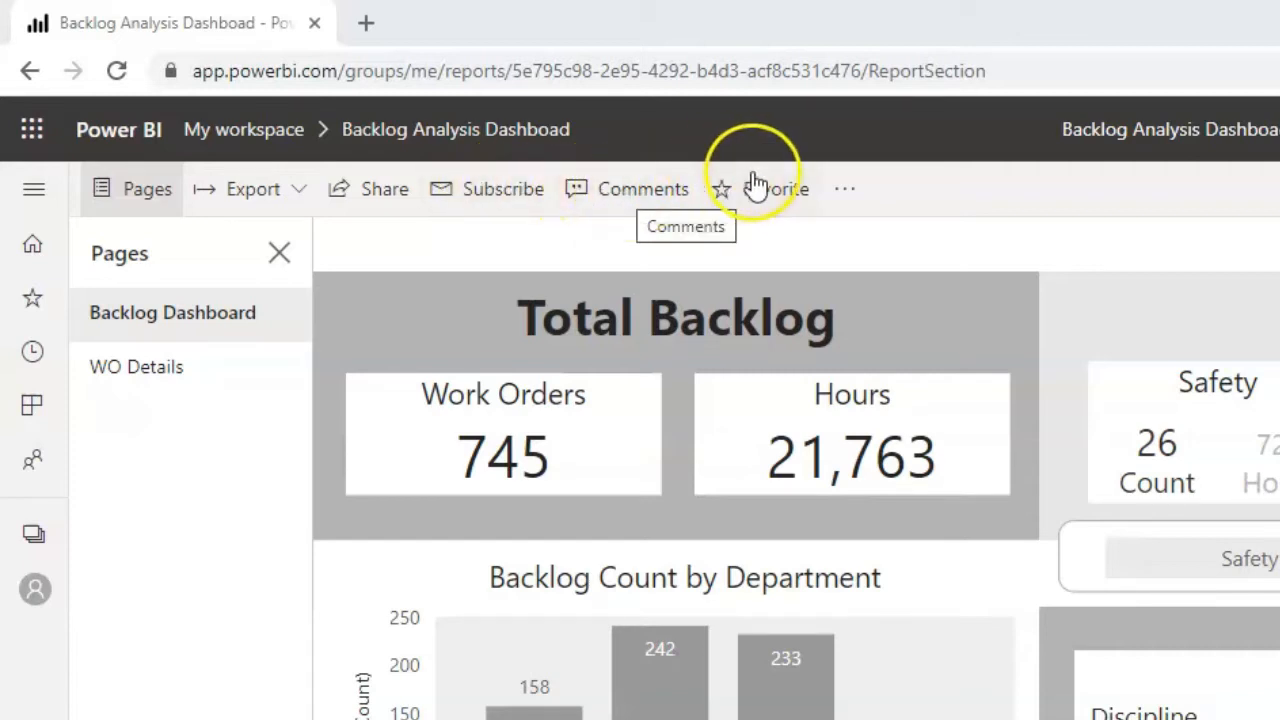
{"action": "mouse_move", "coordinate": [660, 230]}
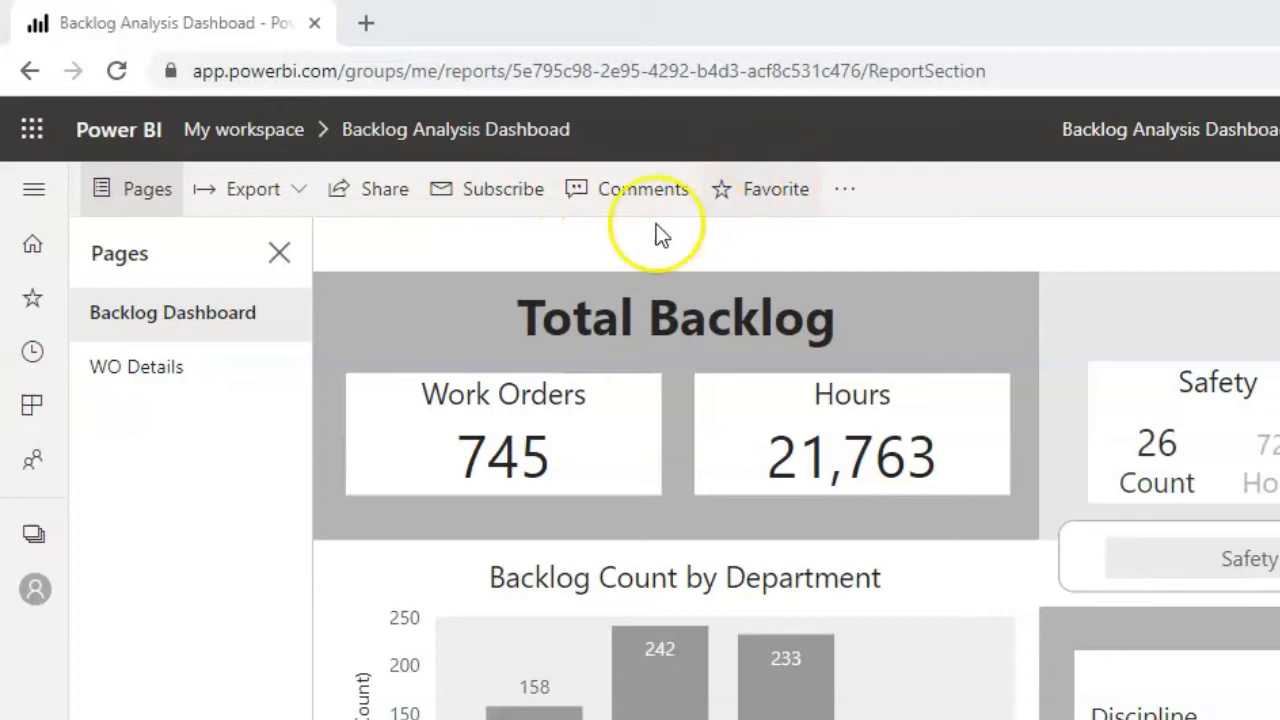
{"action": "mouse_move", "coordinate": [516, 670]}
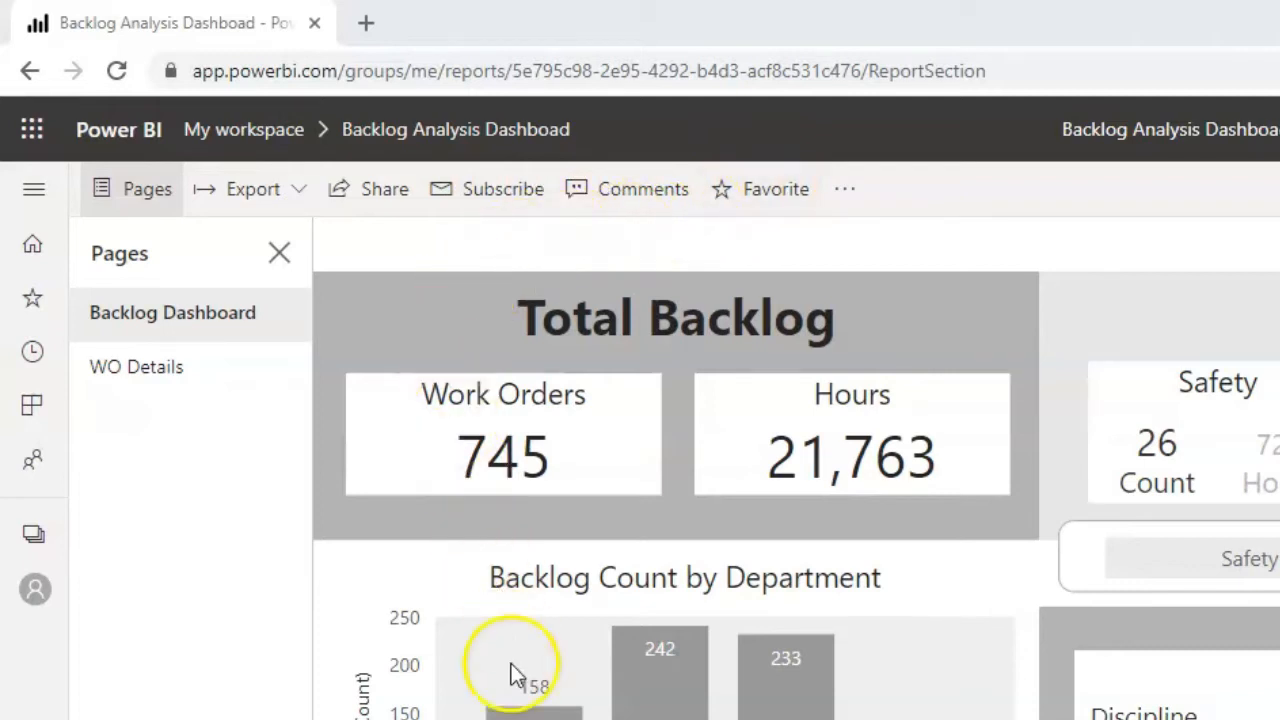
{"action": "mouse_move", "coordinate": [844, 700]}
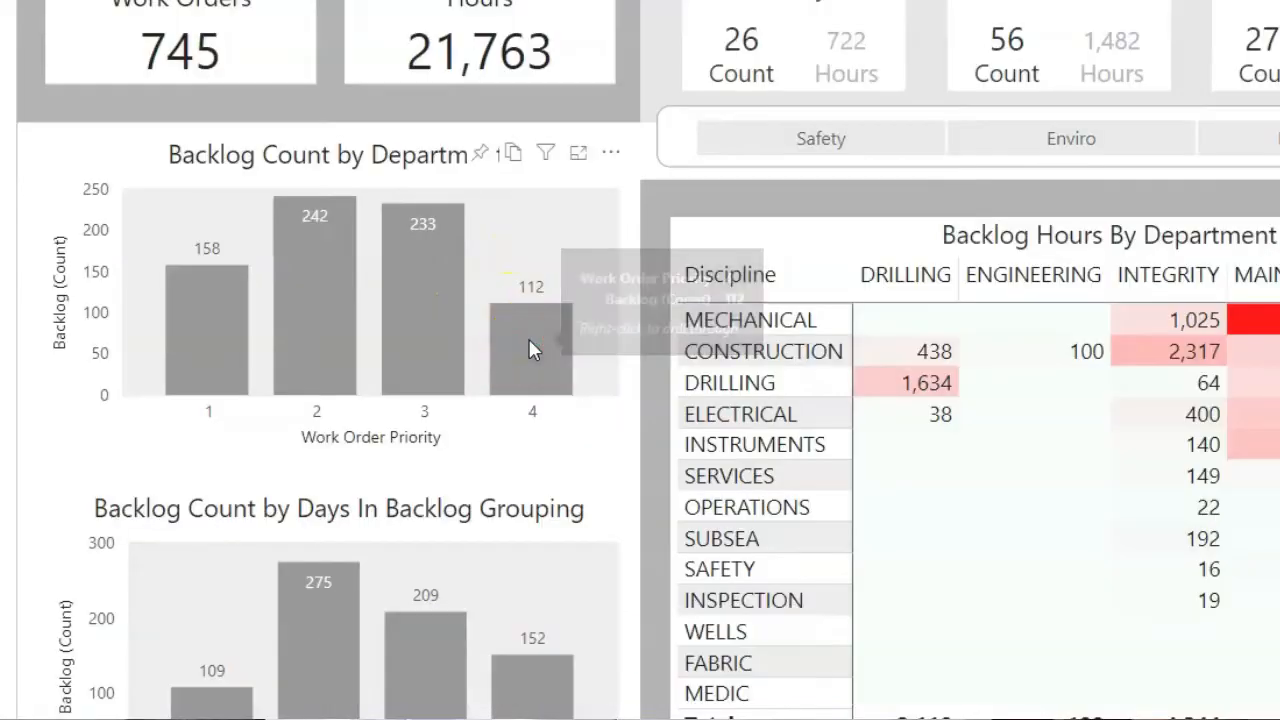
{"action": "right_click", "coordinate": [532, 330]}
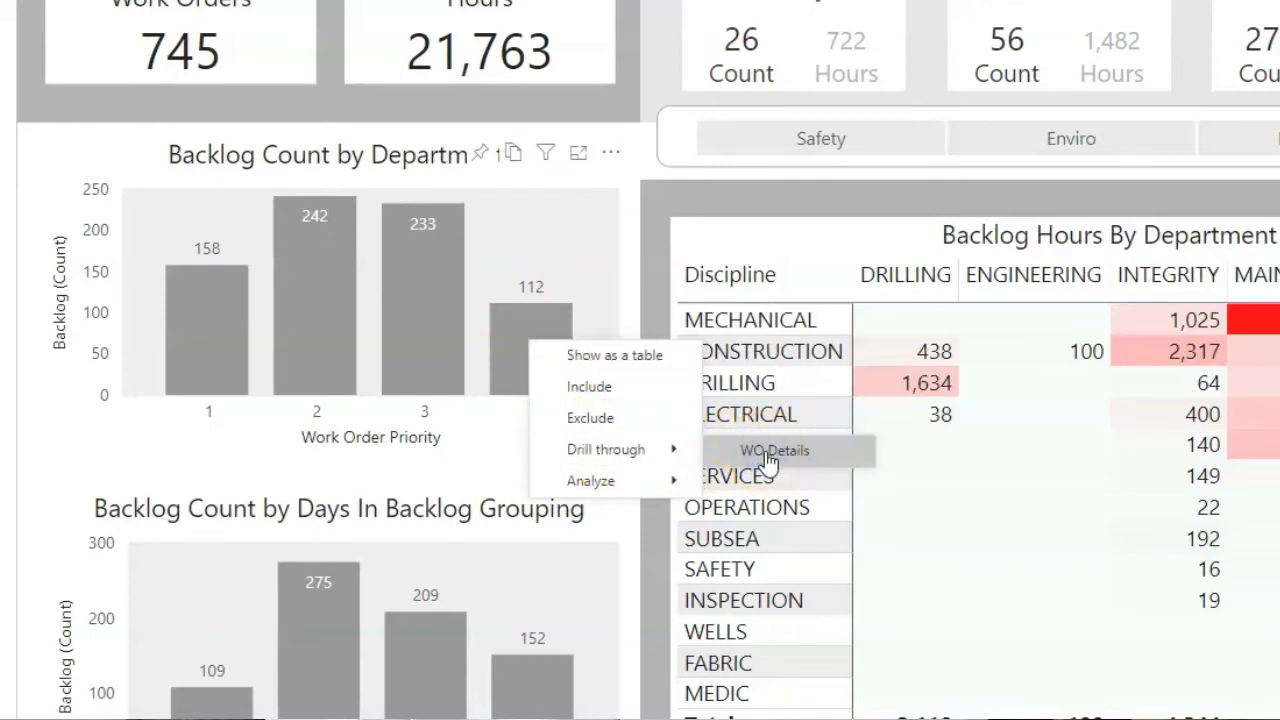
{"action": "left_click", "coordinate": [774, 450]}
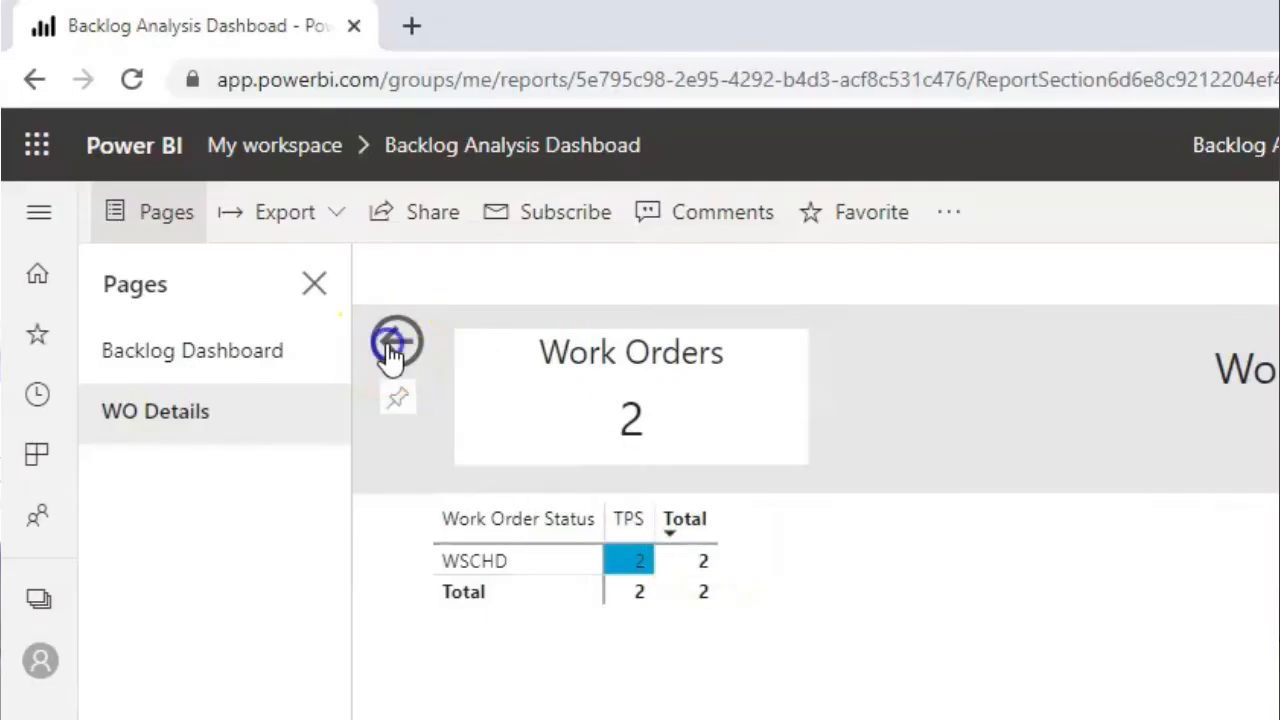
{"action": "left_click", "coordinate": [396, 342]}
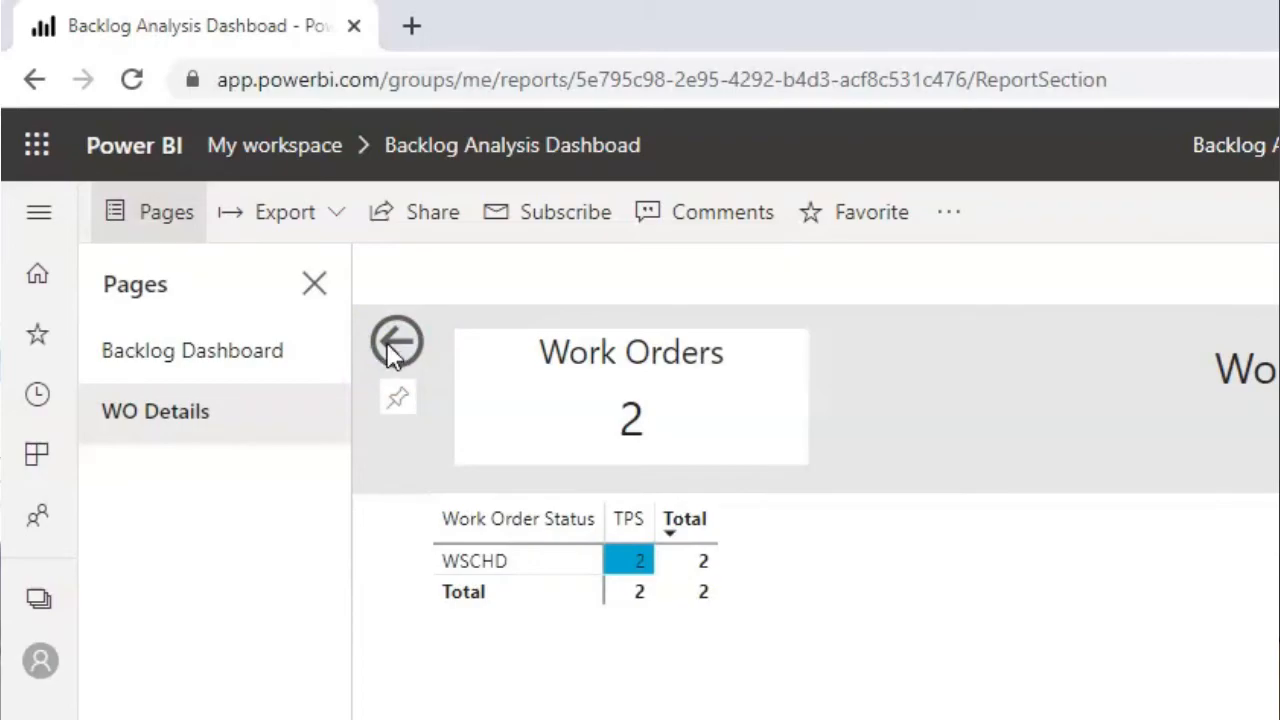
{"action": "left_click", "coordinate": [396, 340]}
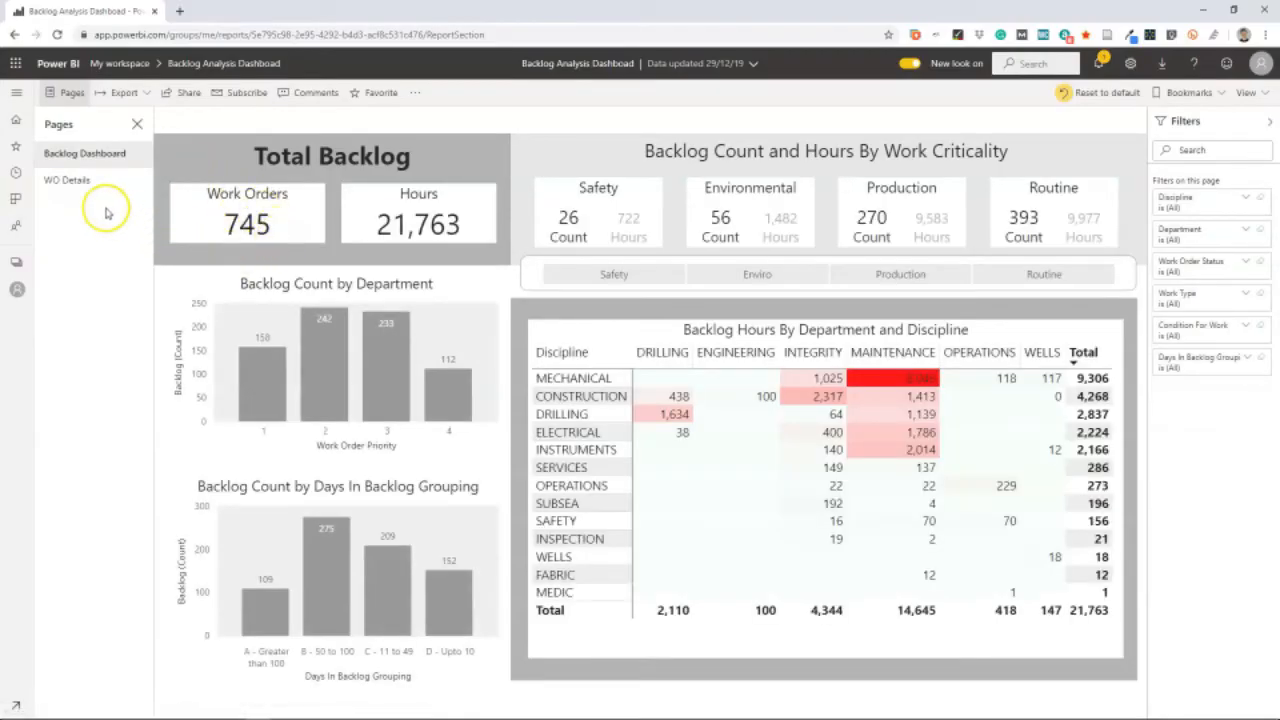
{"action": "mouse_move", "coordinate": [490, 460]}
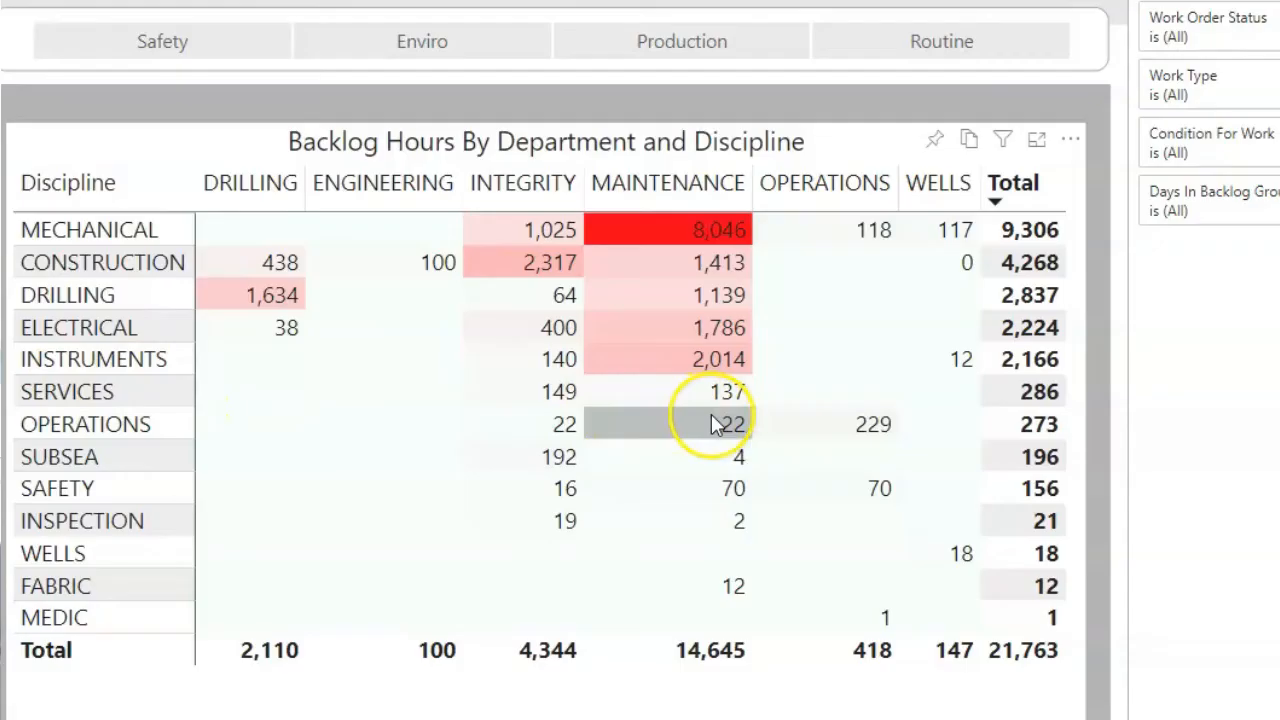
- Drill through from the OPERATIONS/MAINTENANCE matrix cell to the WO Details page
{"action": "right_click", "coordinate": [716, 424]}
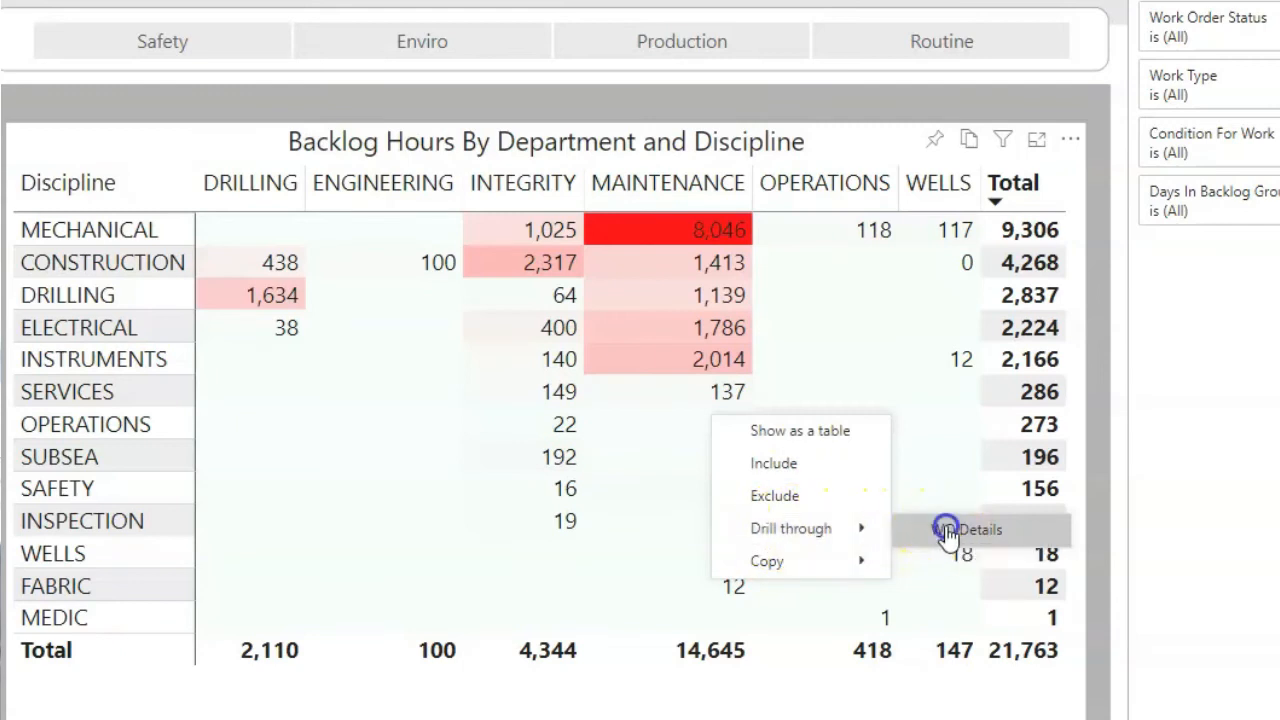
{"action": "left_click", "coordinate": [980, 528]}
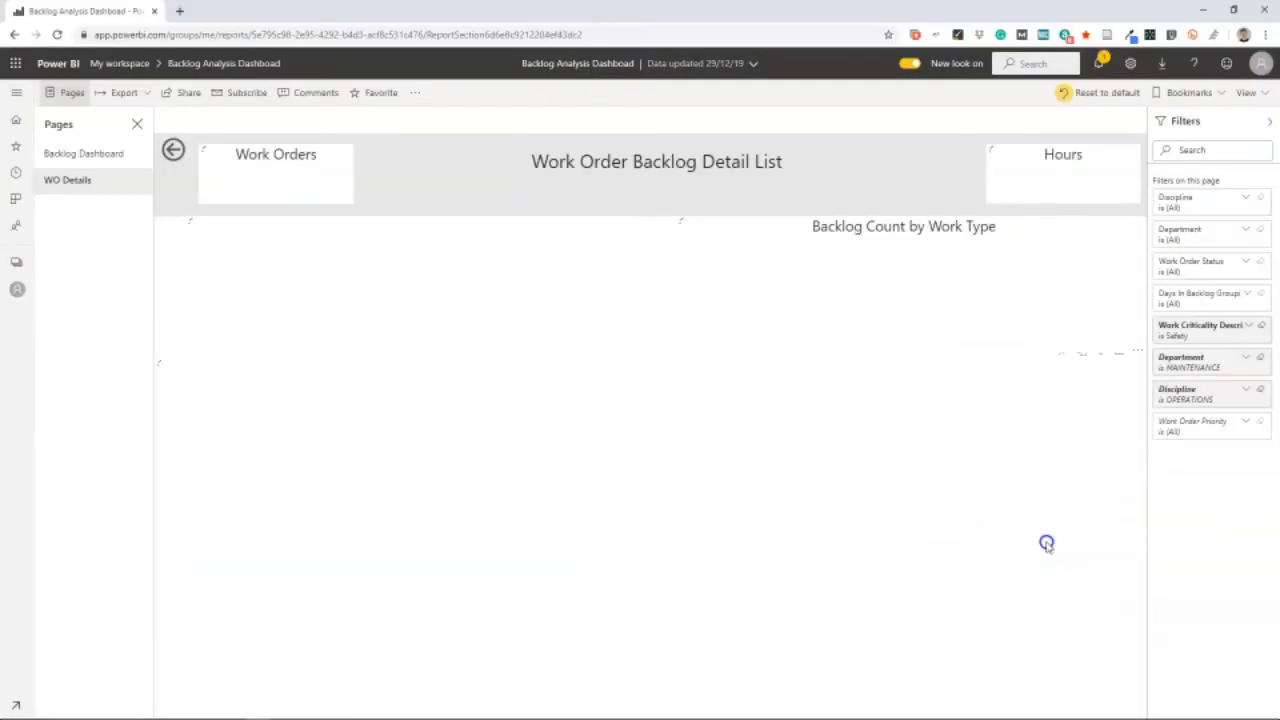